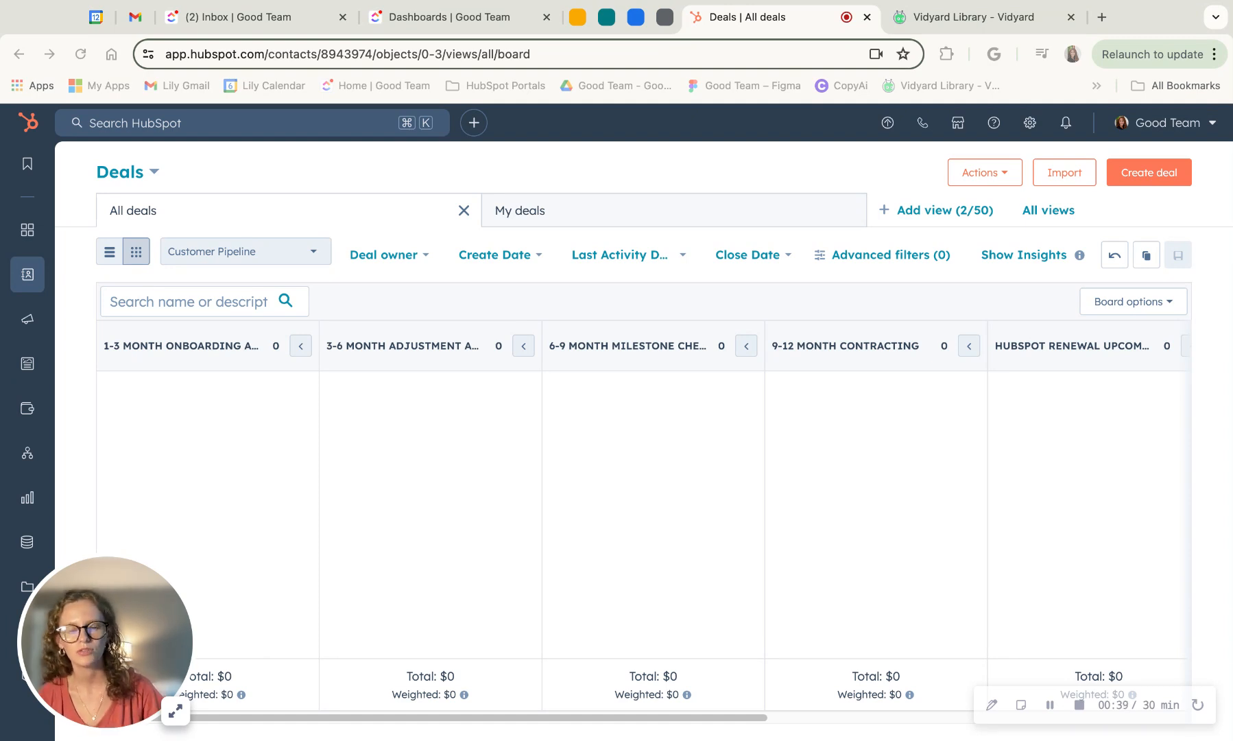
mouse_move(843, 480)
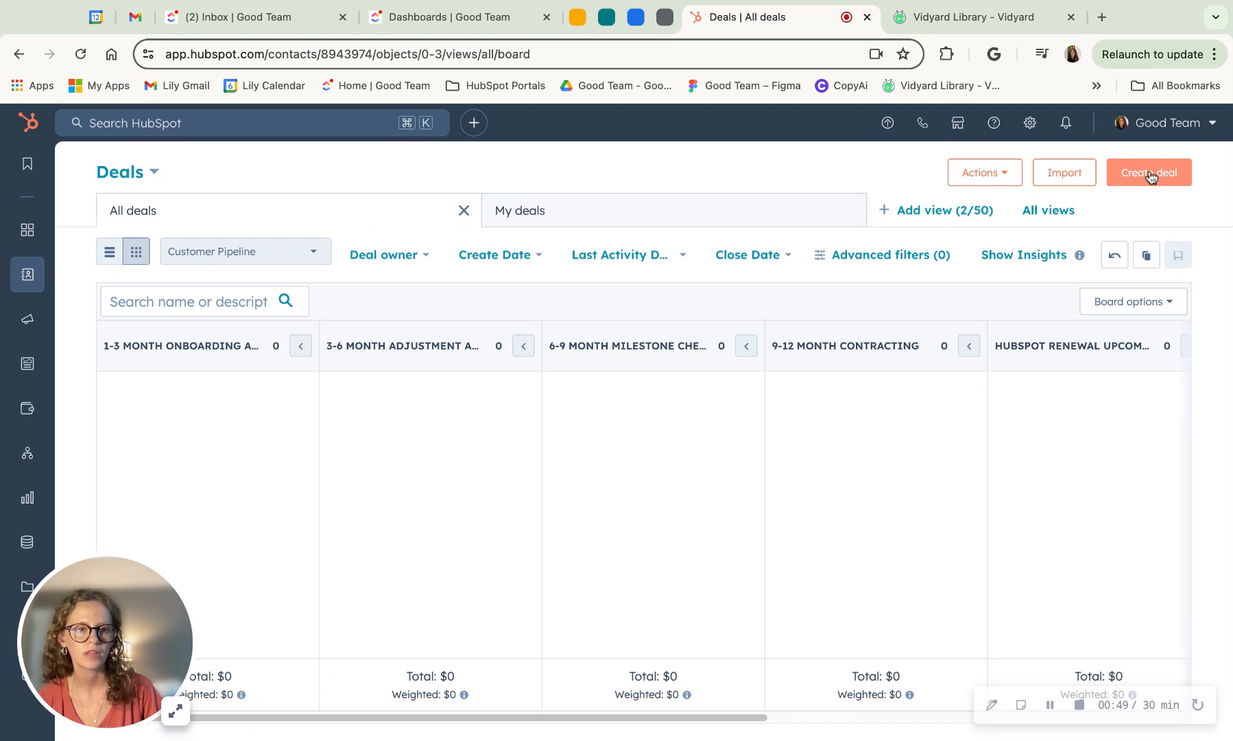
- Start a new deal and name it 'Lily - hubspot support'
click(1147, 172)
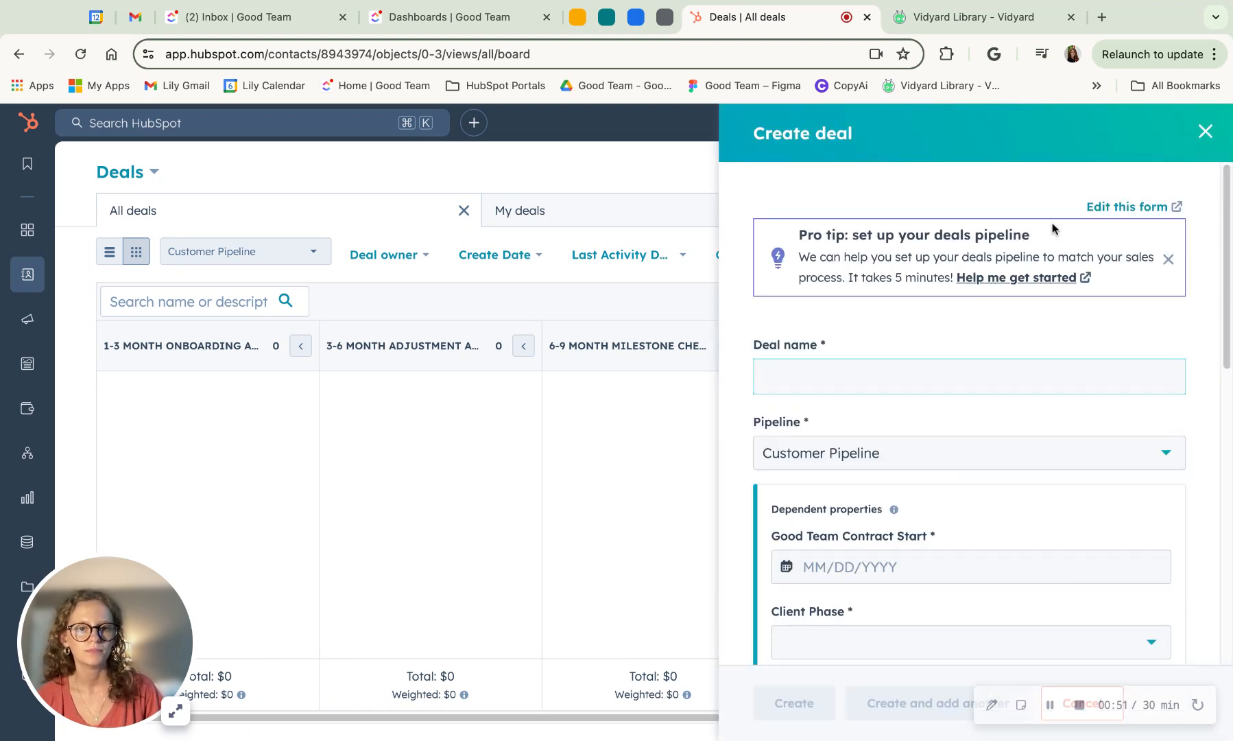
mouse_move(1120, 141)
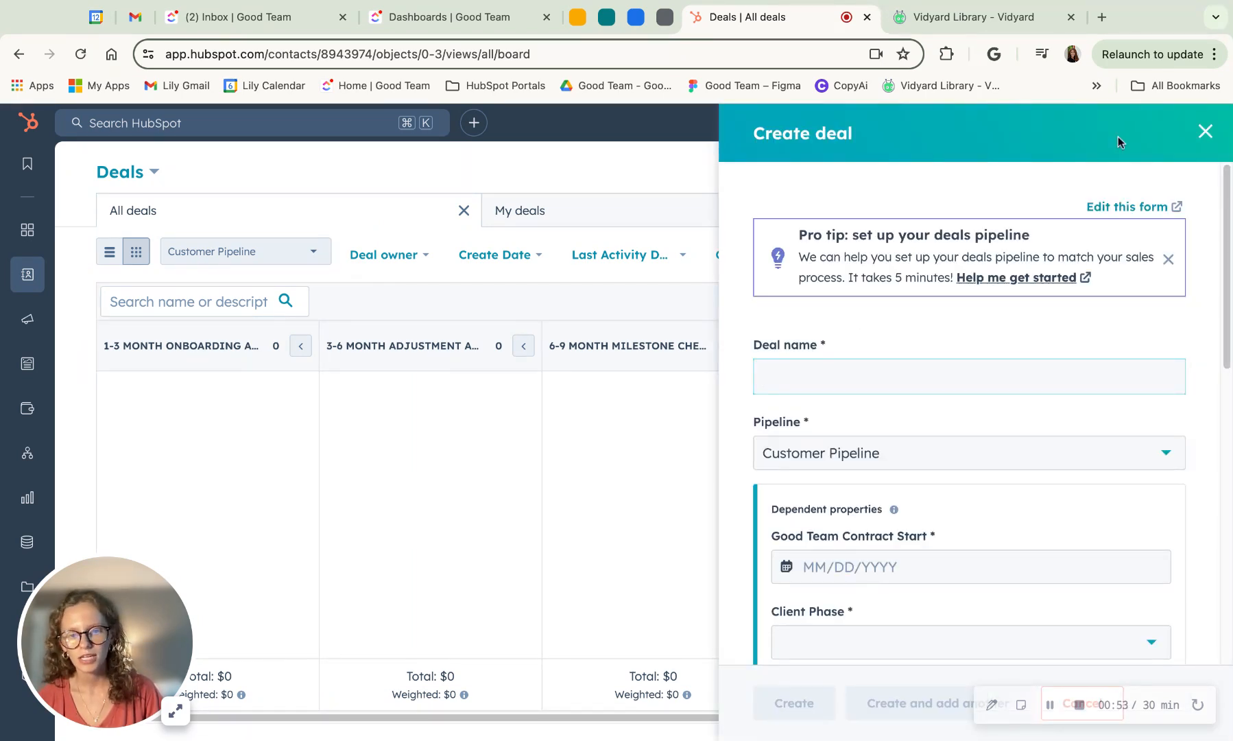
click(968, 375)
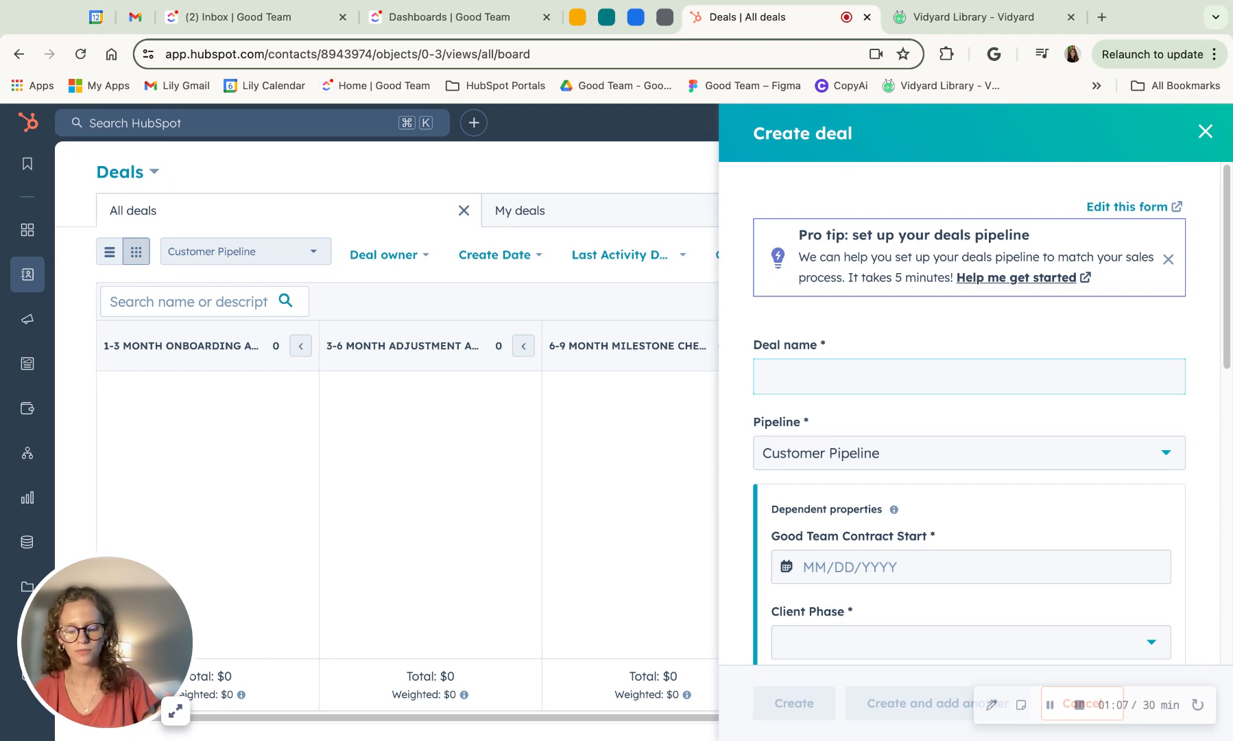
text(Ll)
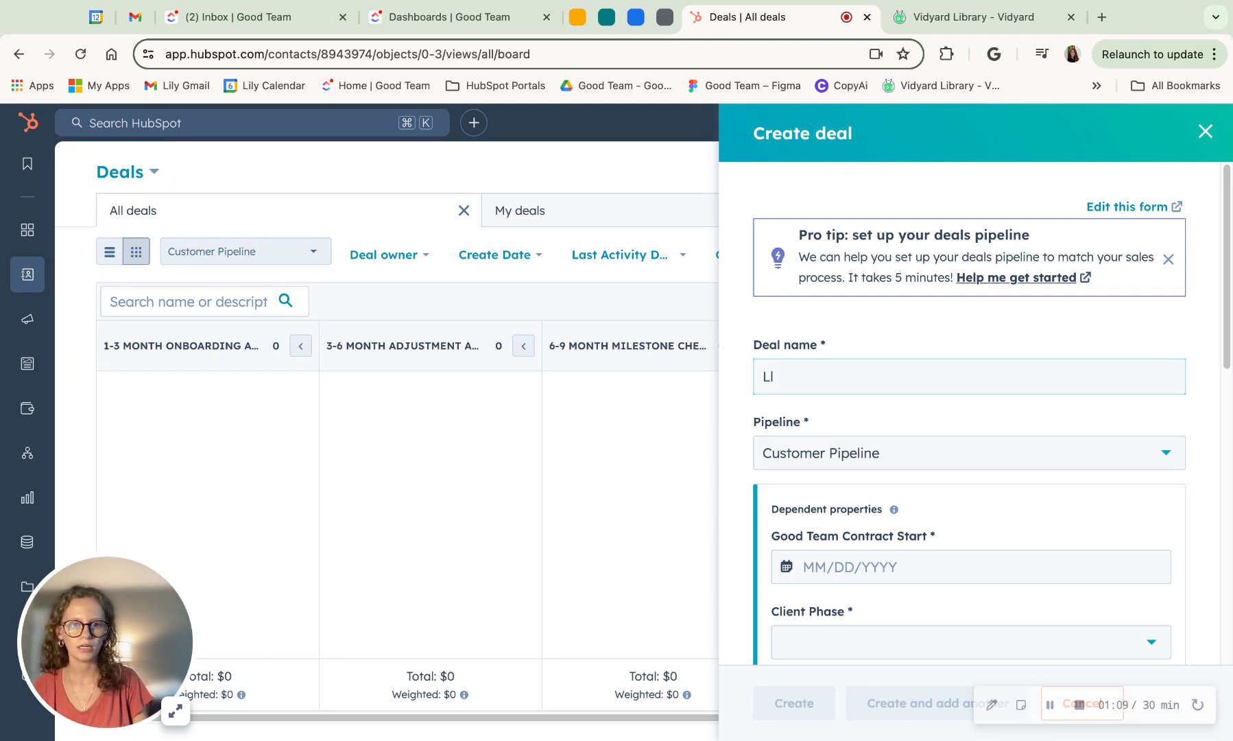
text(ily -)
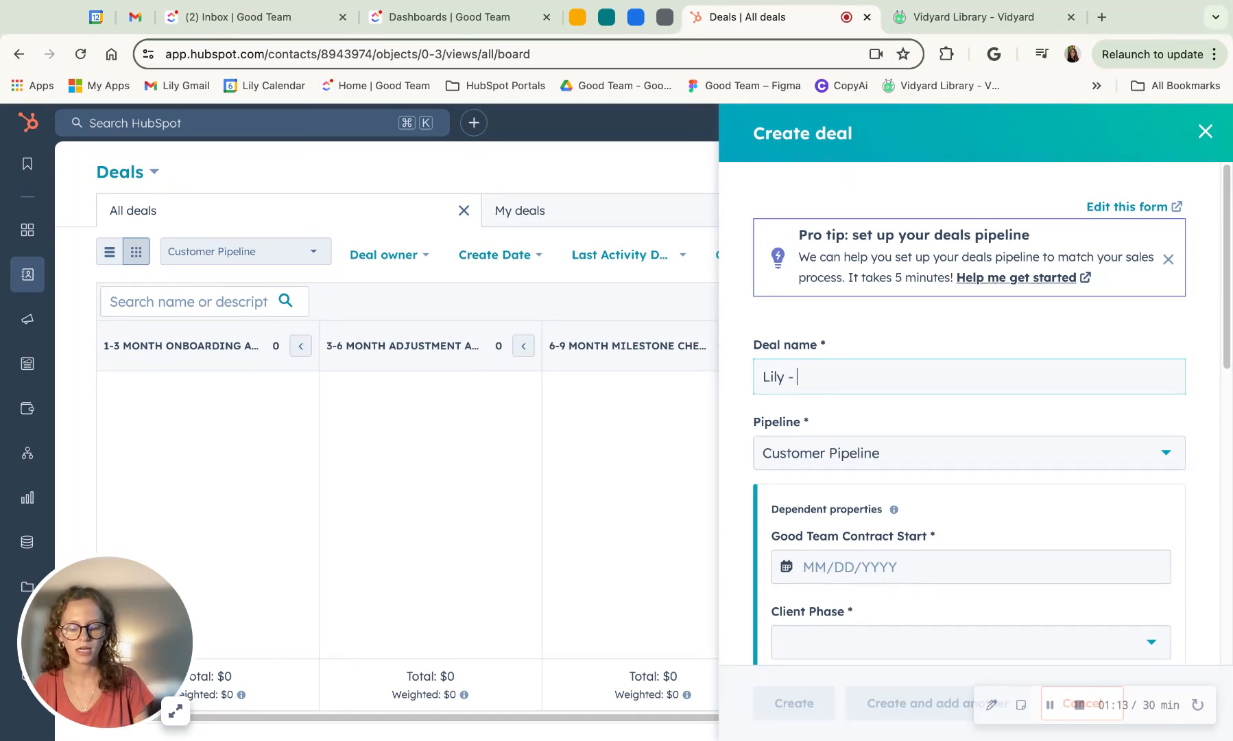
text(hubspot)
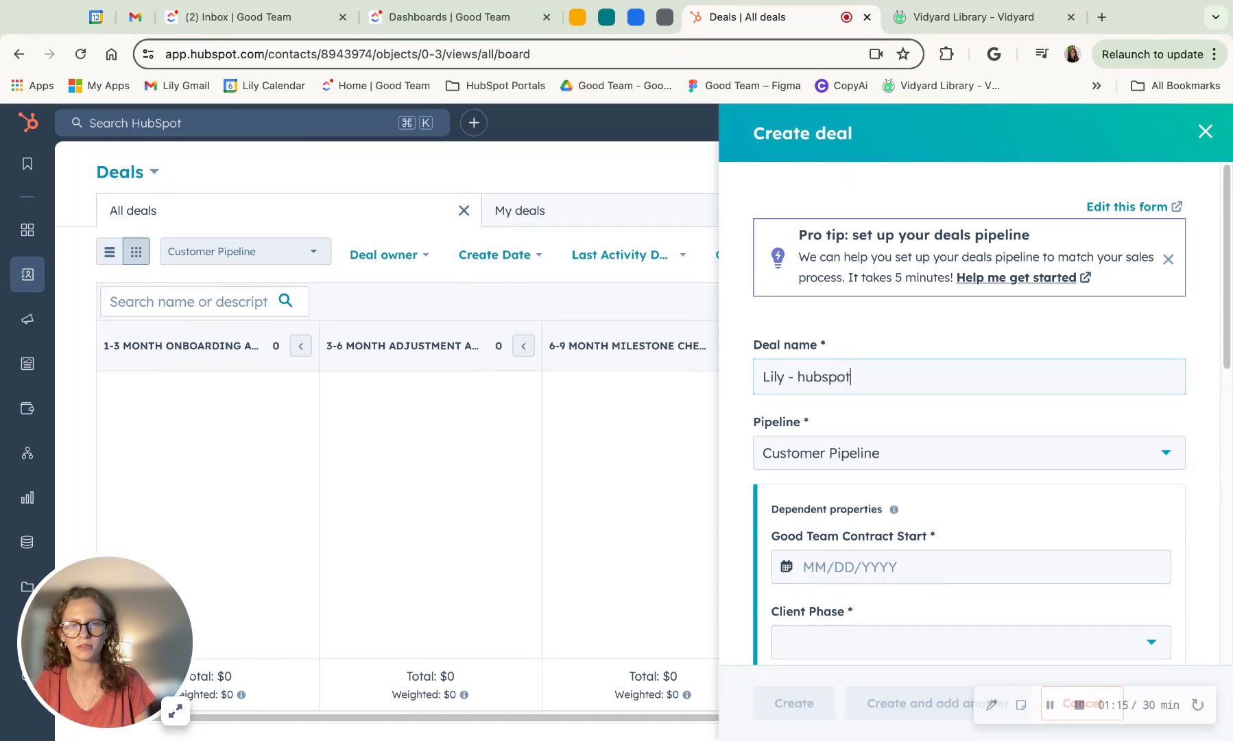
text(supp)
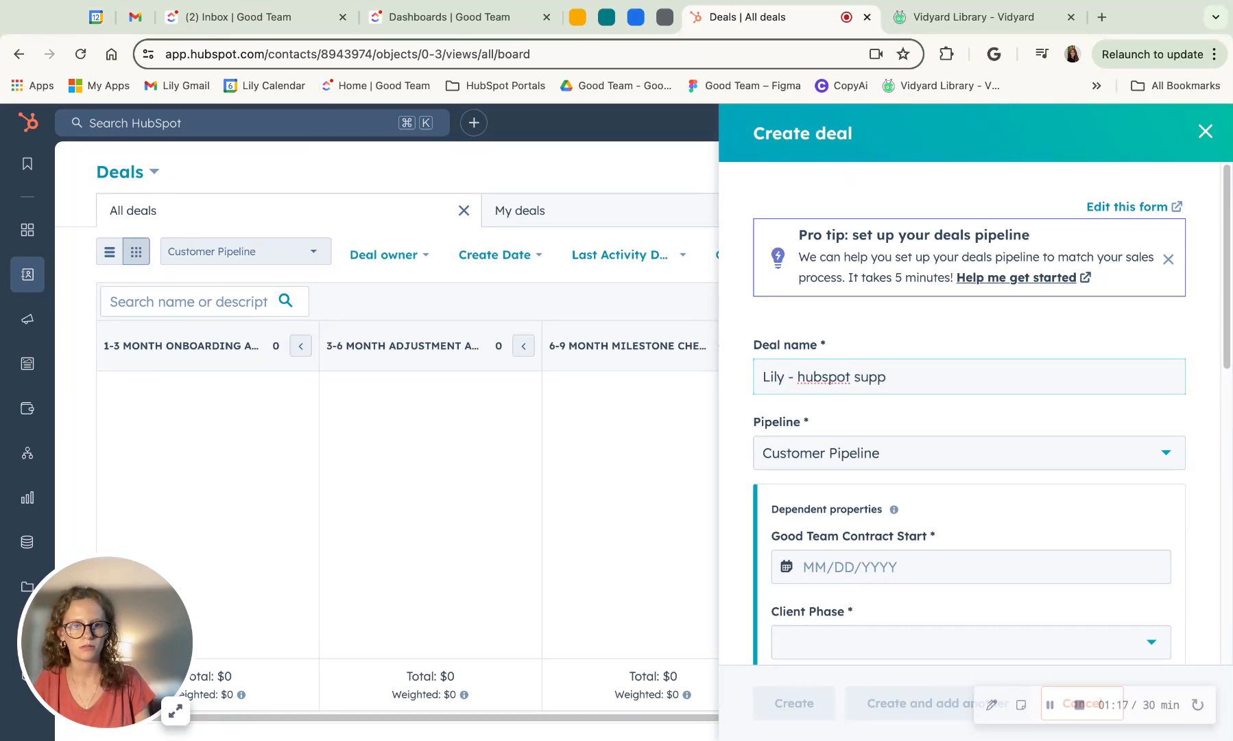
text(ort)
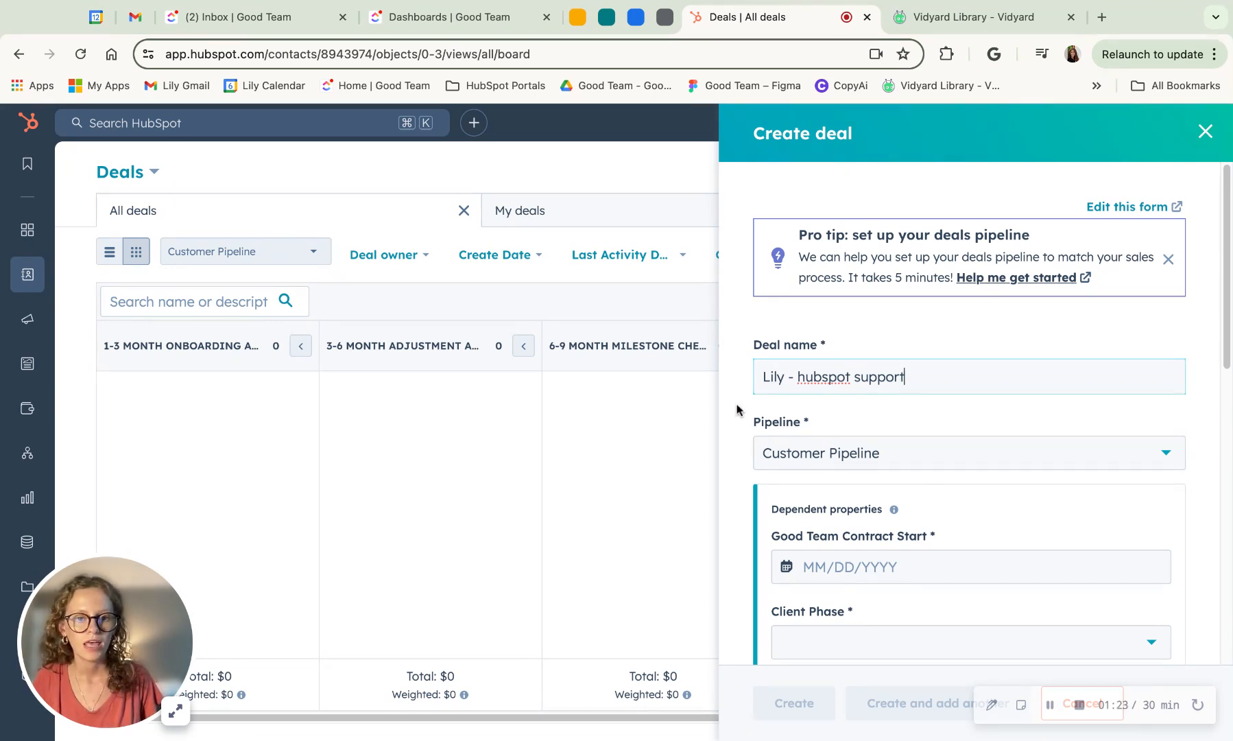
scroll(down, 3)
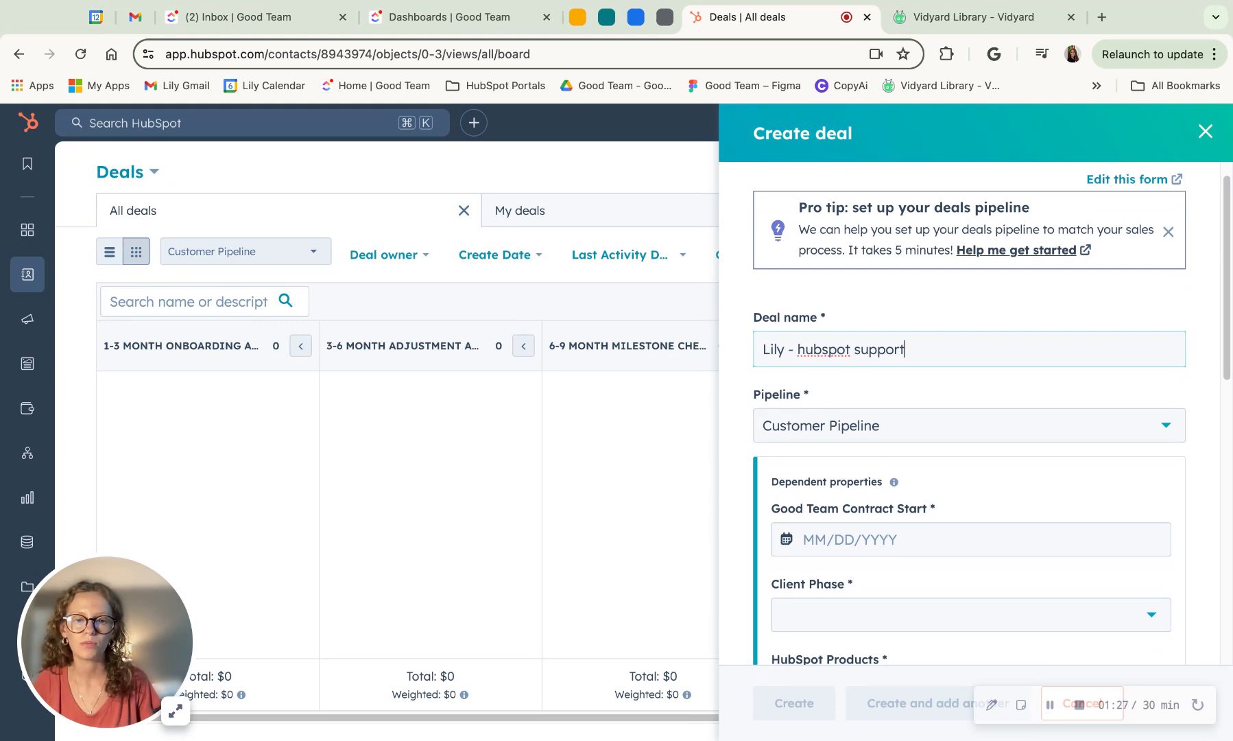
click(967, 425)
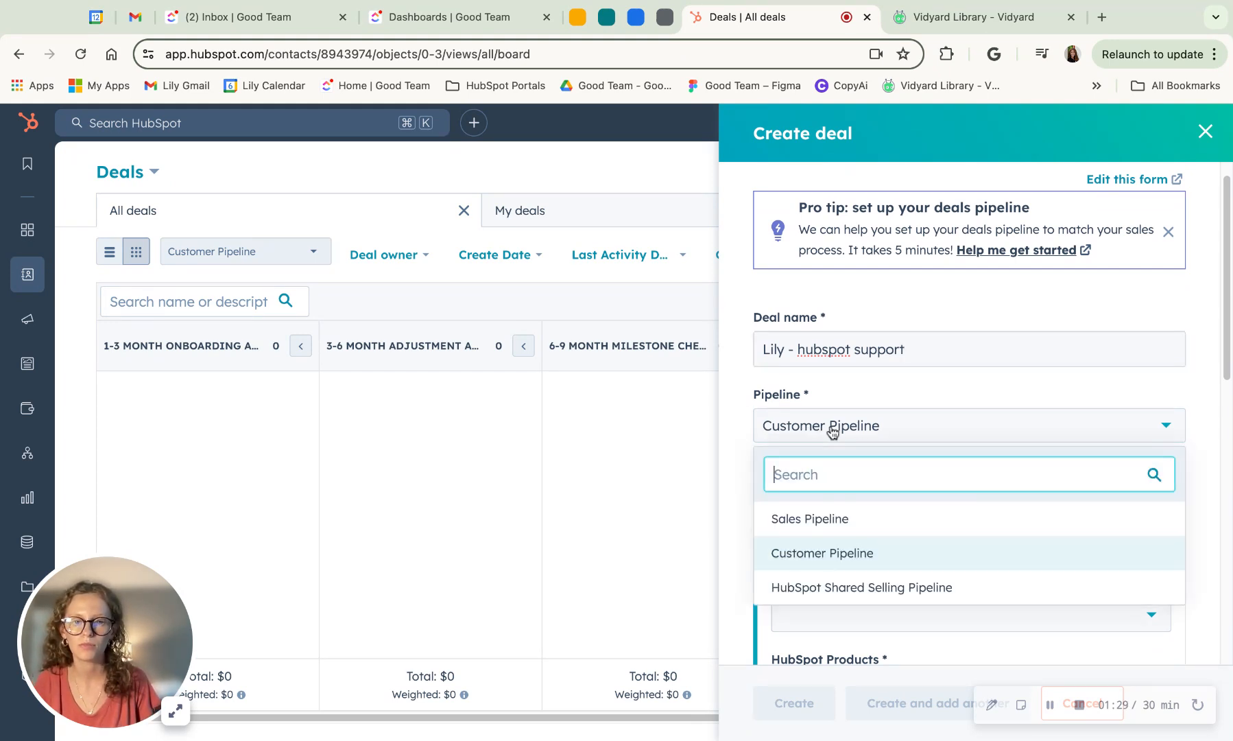
mouse_move(864, 424)
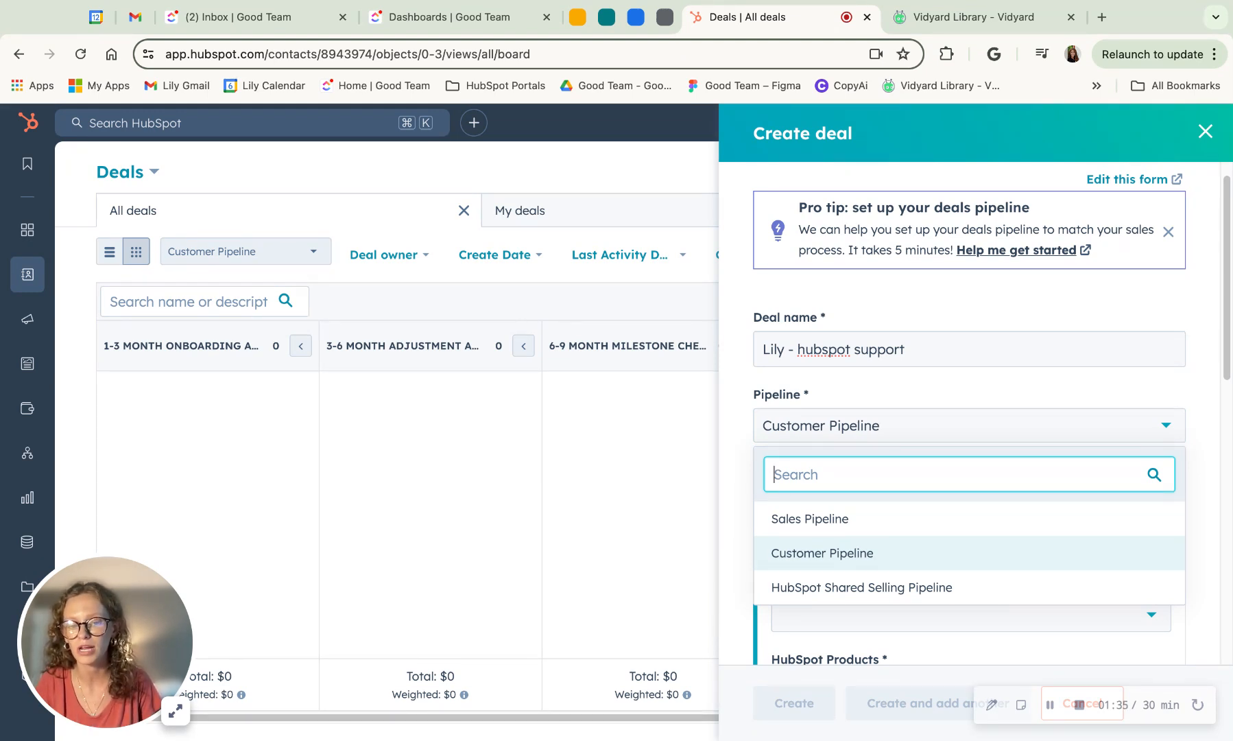
mouse_move(861, 586)
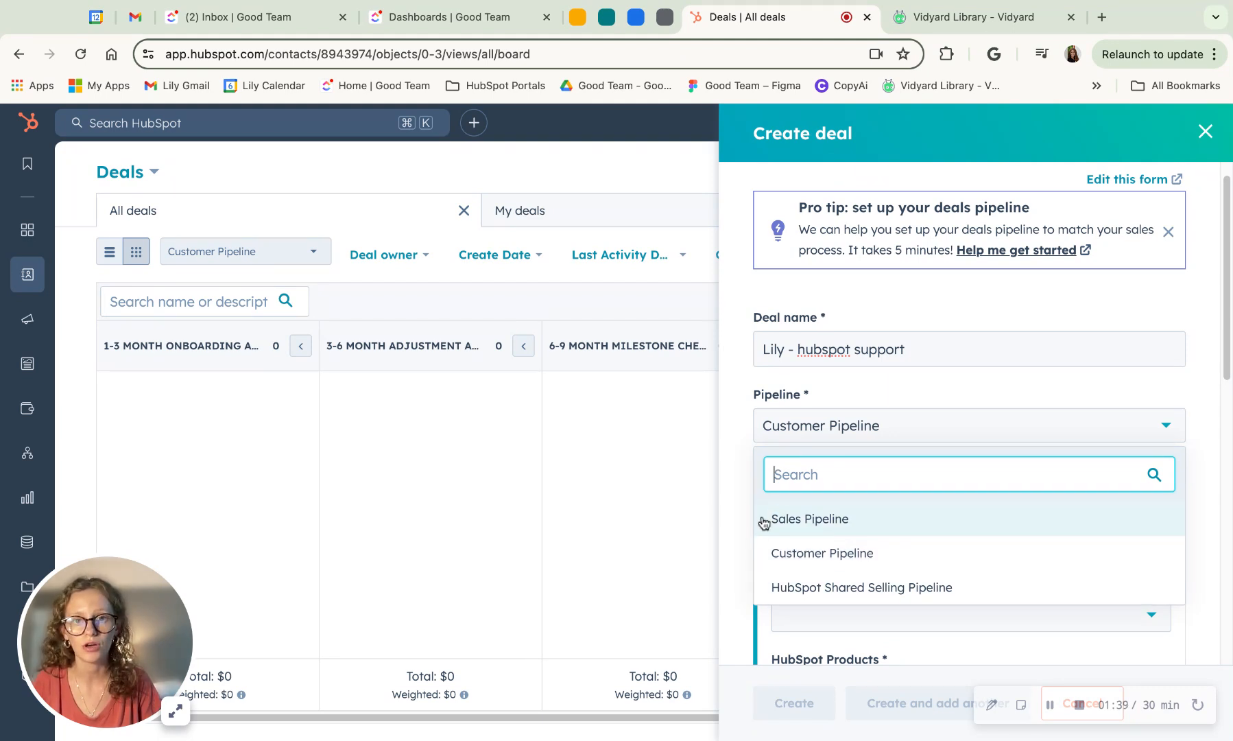
click(809, 518)
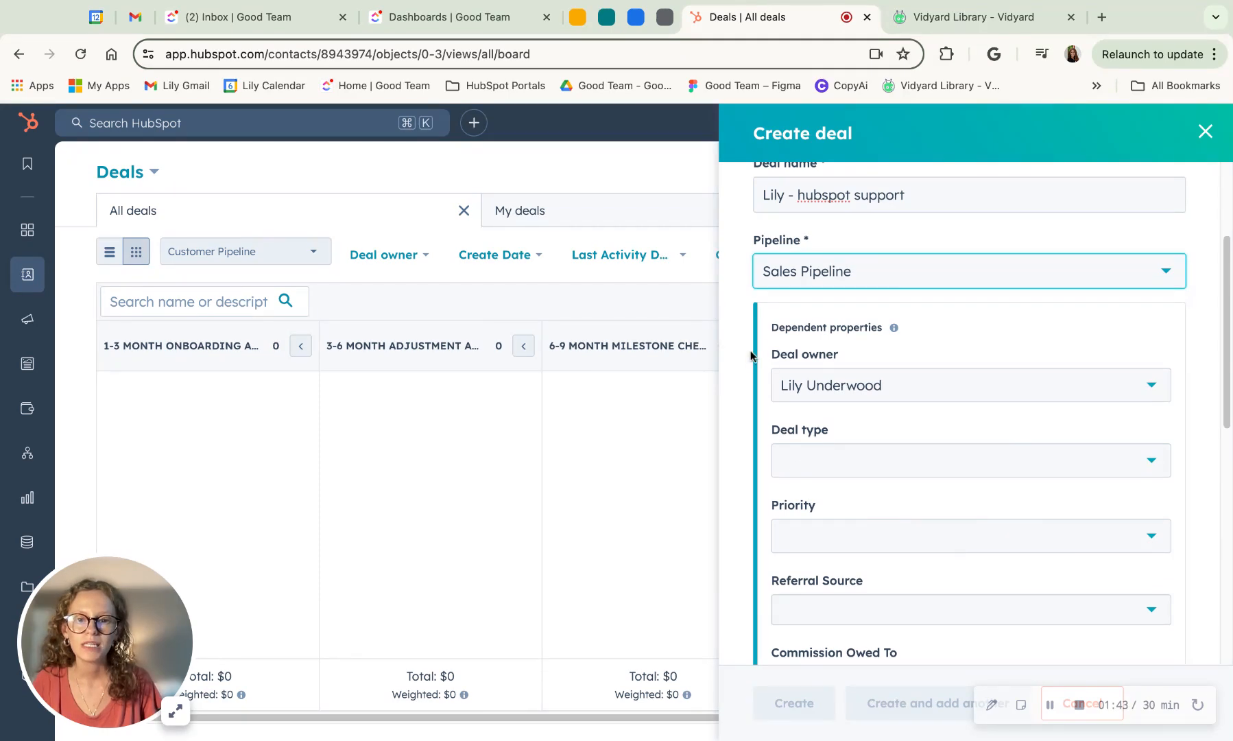
mouse_move(928, 331)
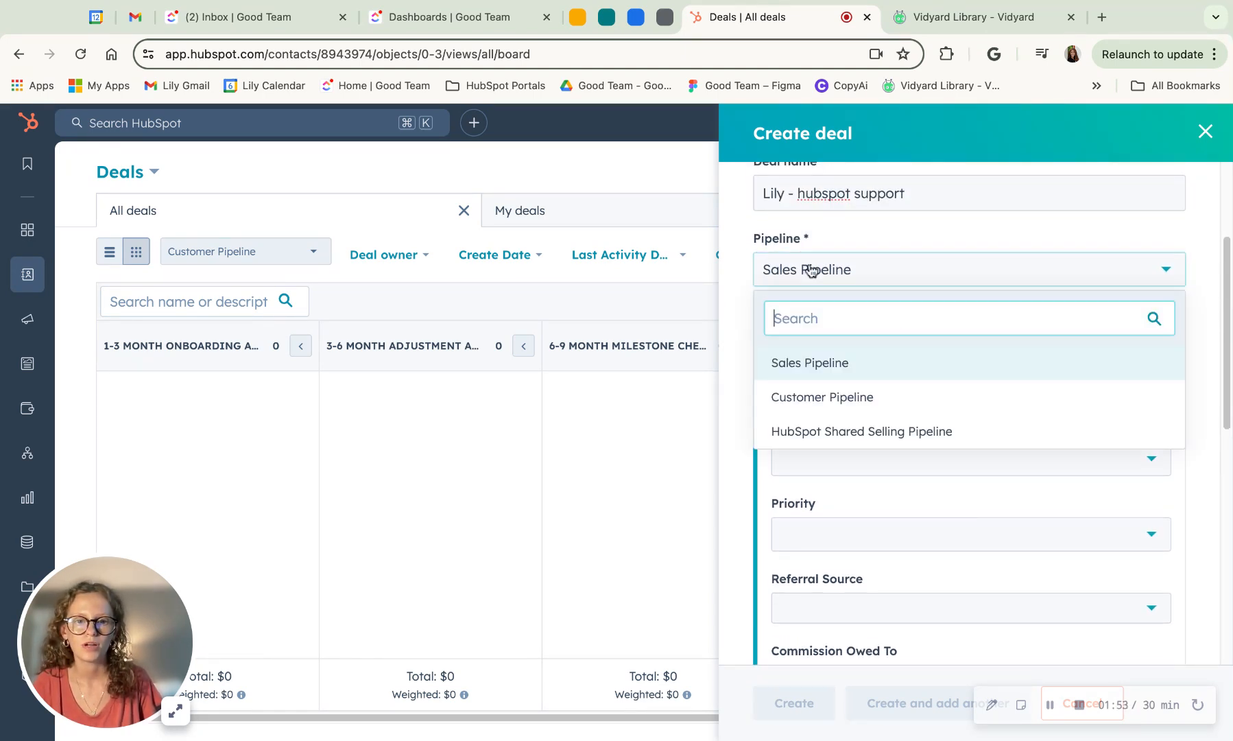
click(822, 396)
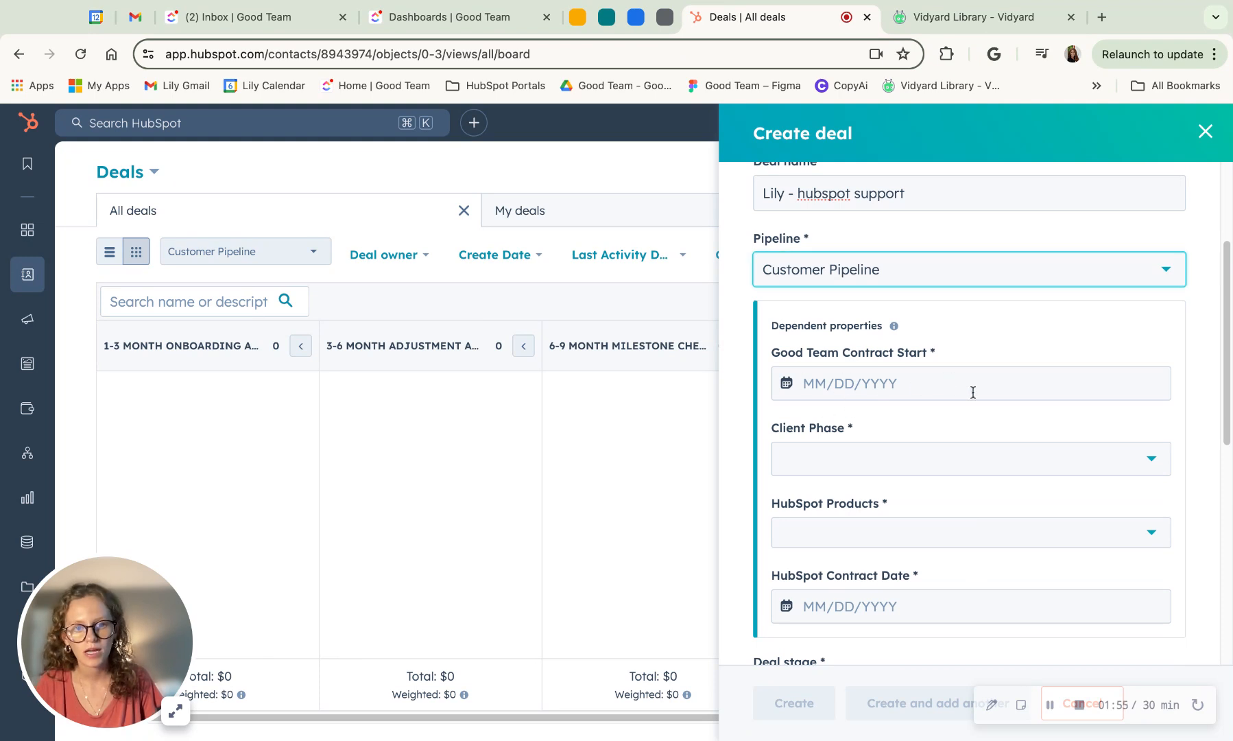
mouse_move(917, 619)
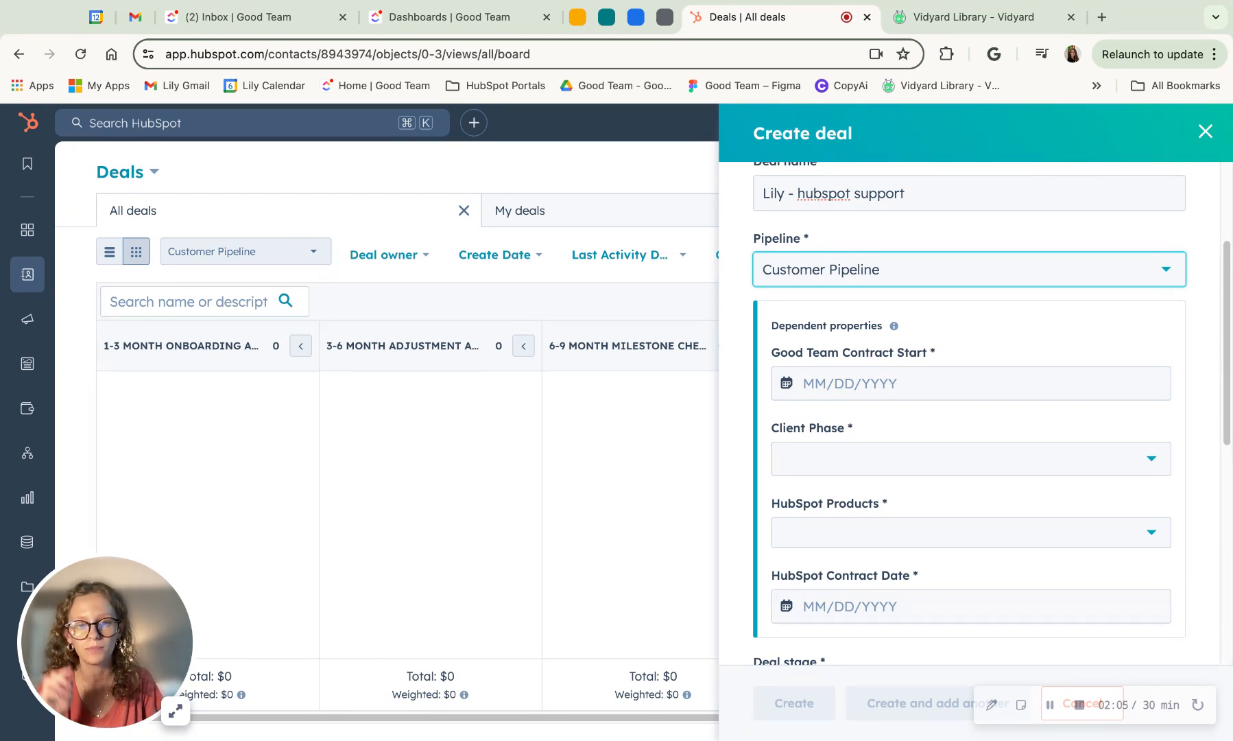
- Move the deal to Sales Pipeline and begin choosing its deal type
click(968, 268)
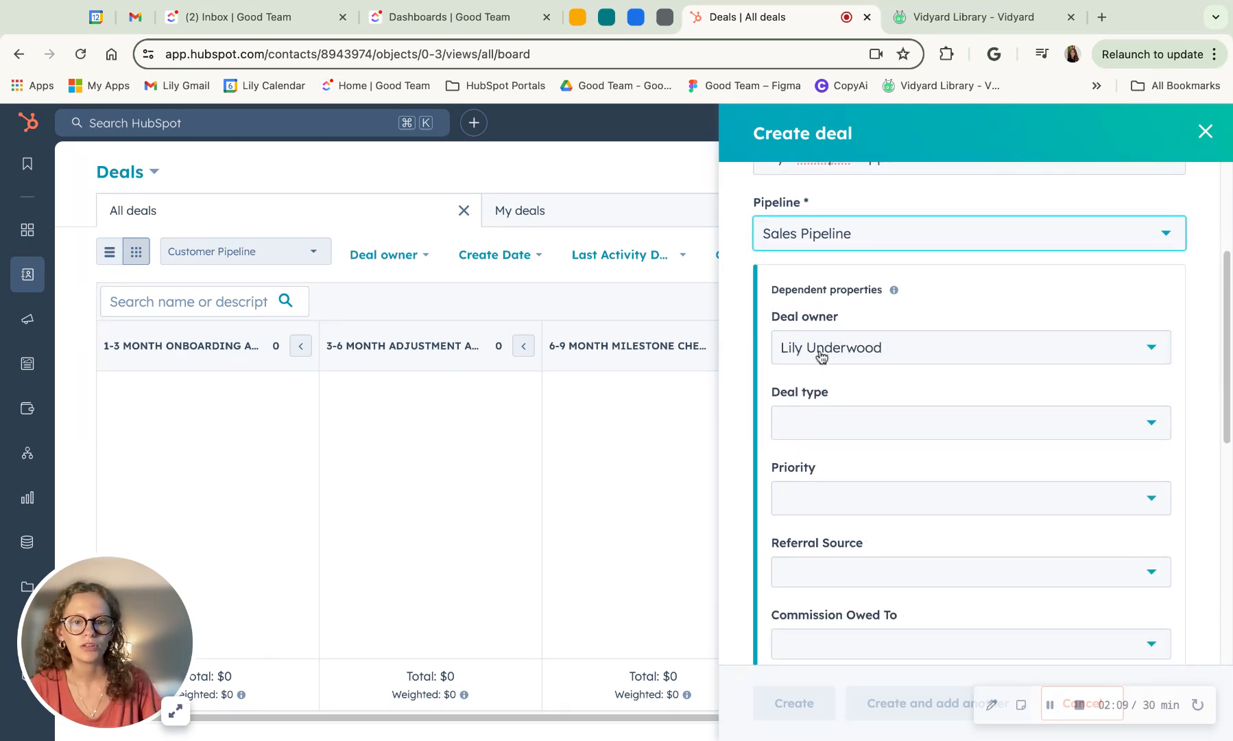
mouse_move(951, 351)
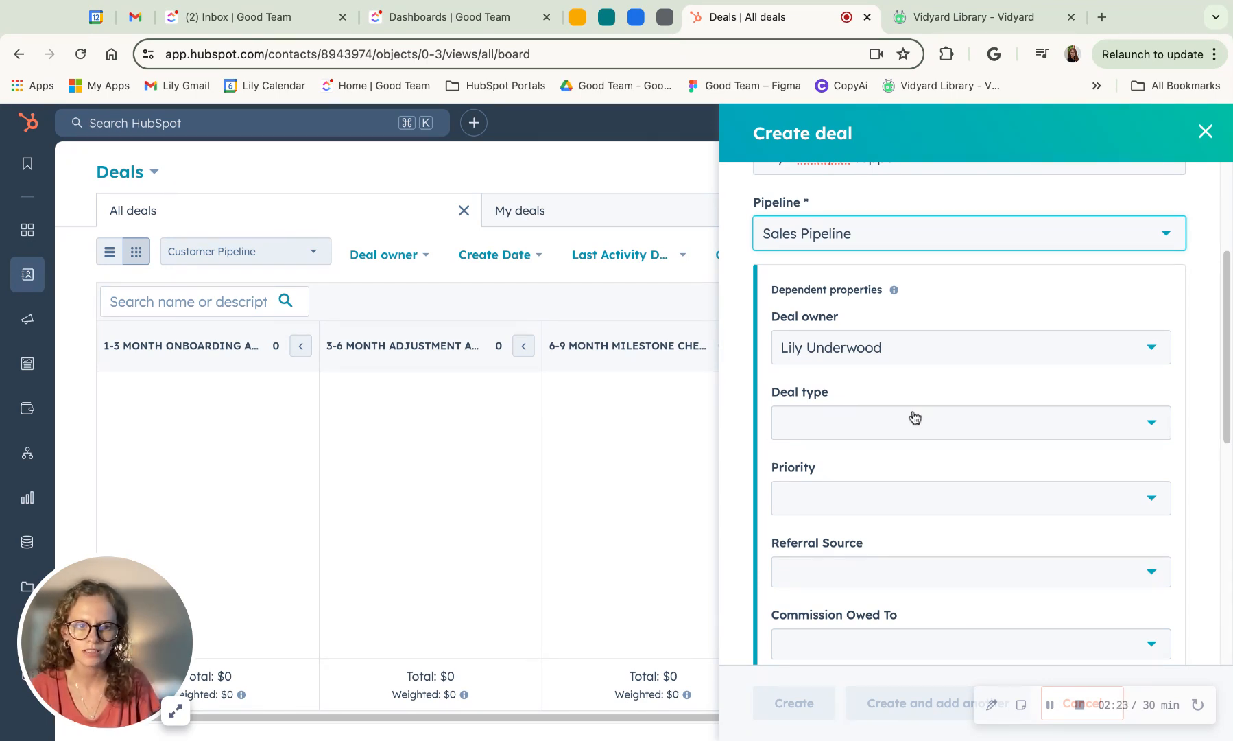
click(969, 422)
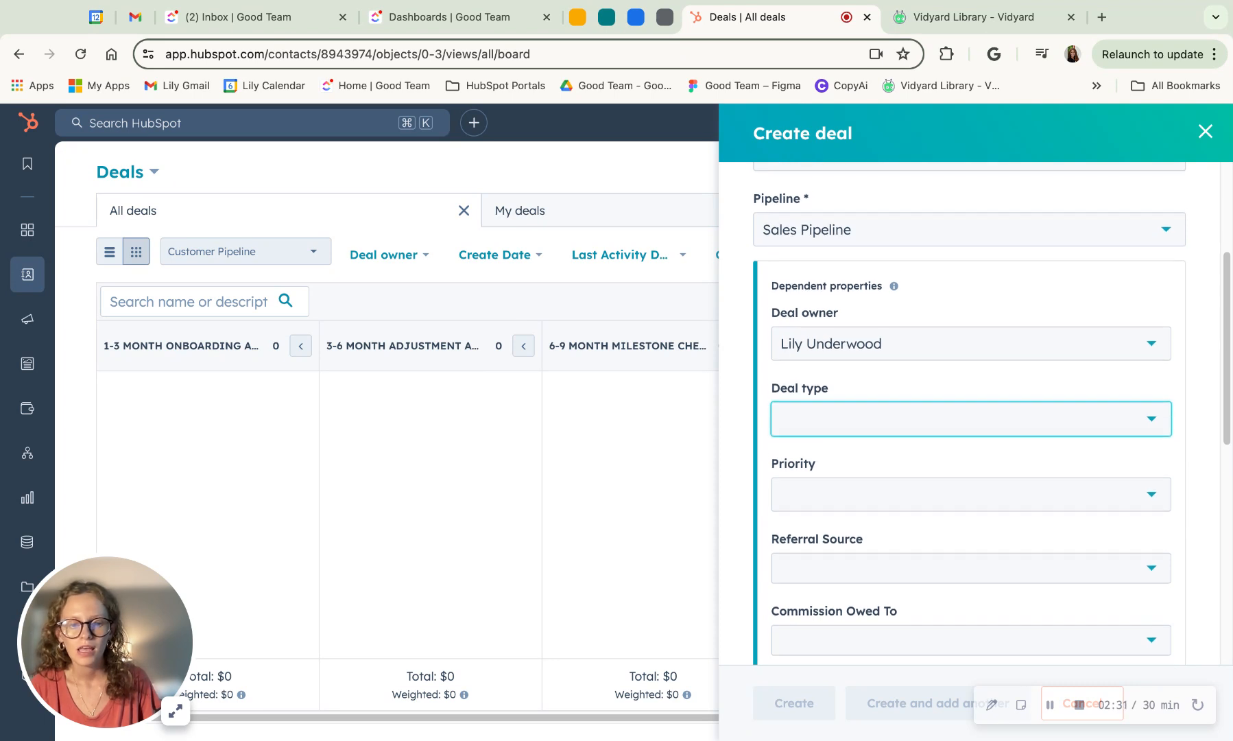
click(968, 471)
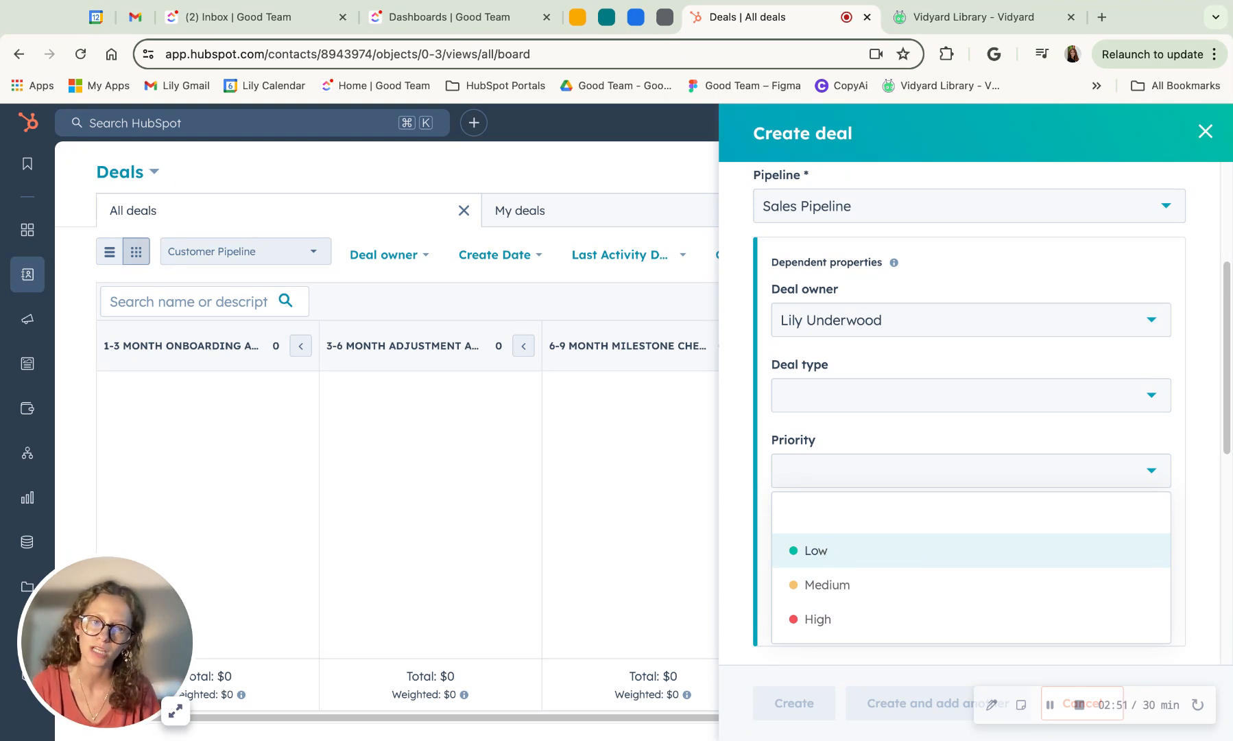
mouse_move(908, 563)
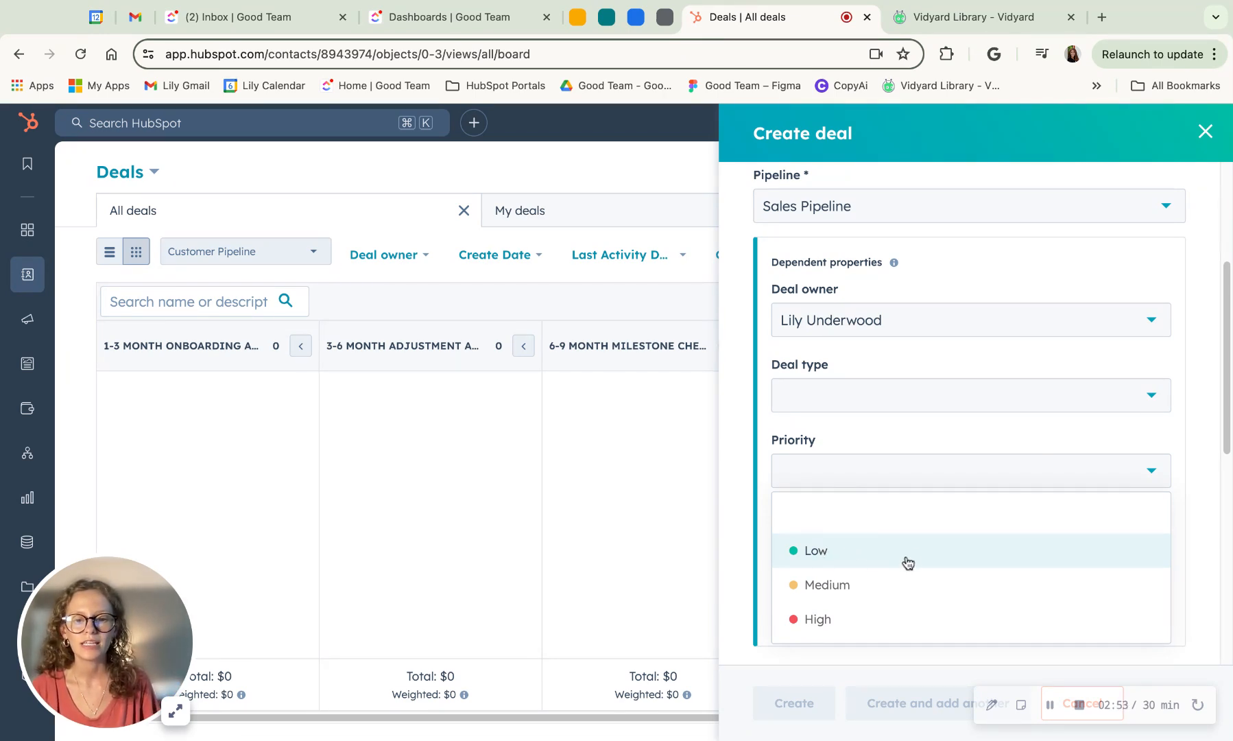
mouse_move(826, 584)
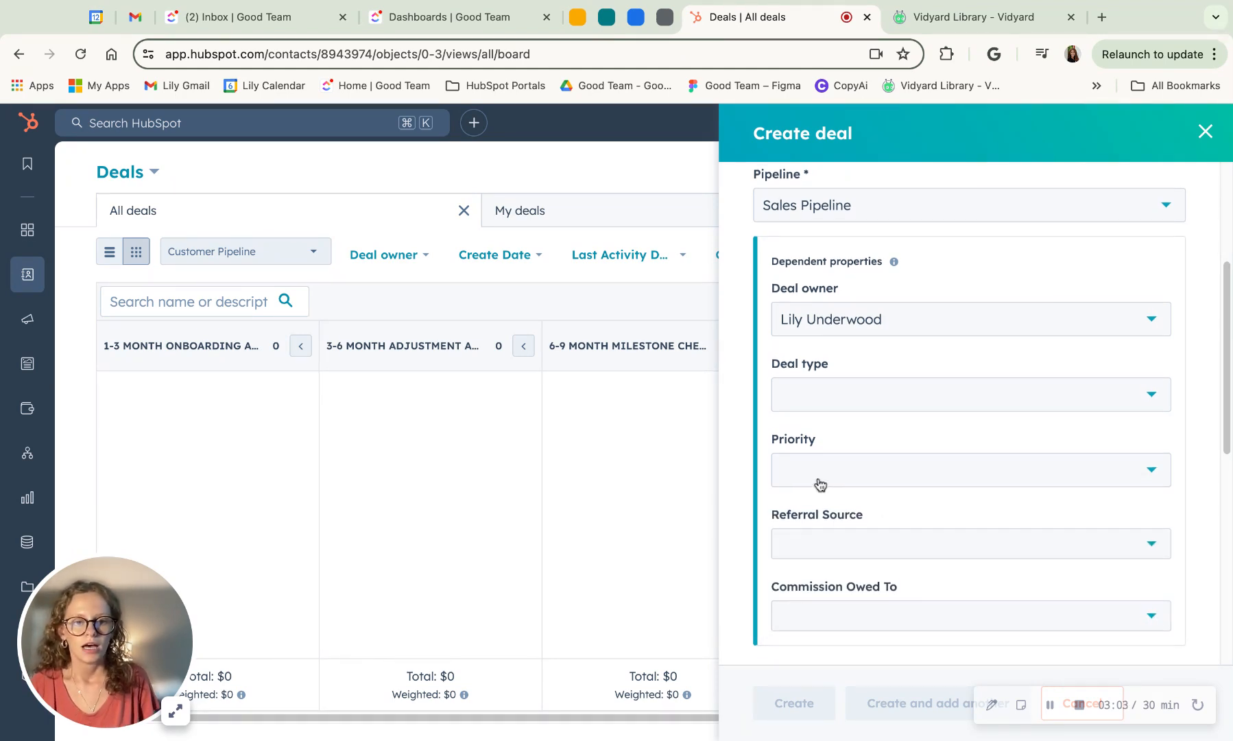
scroll(down, 3)
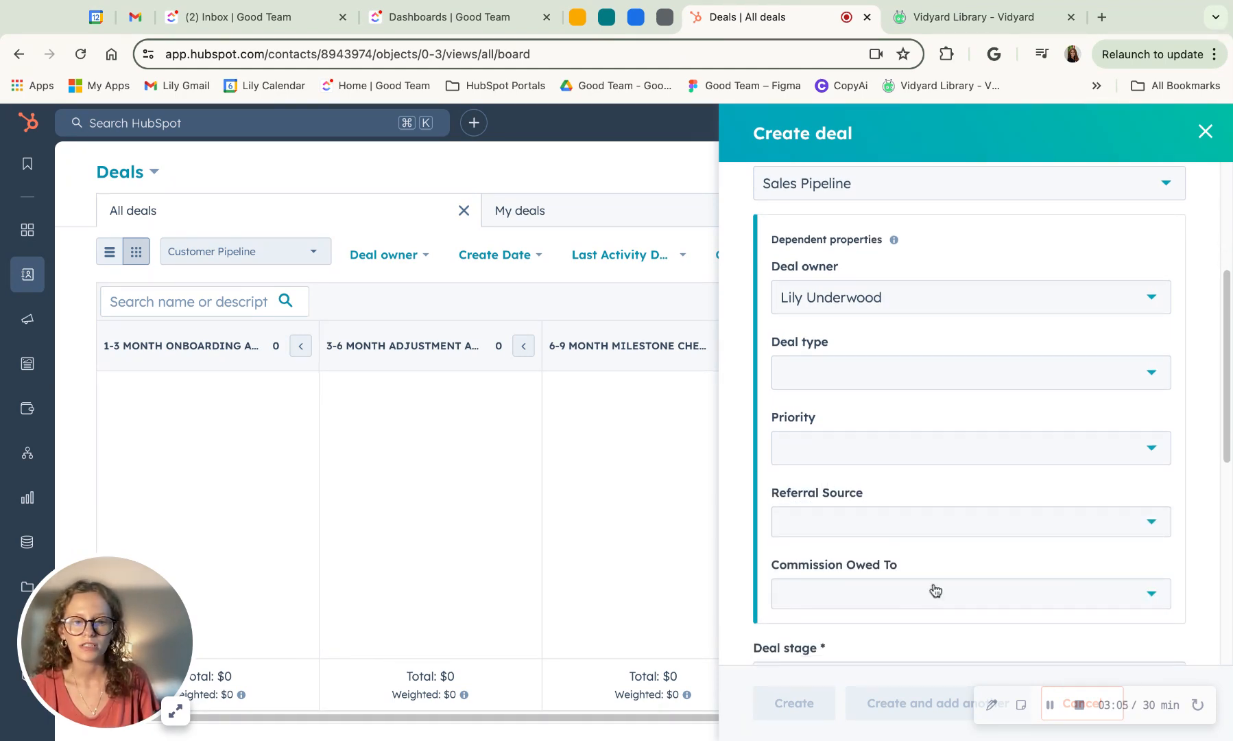
click(969, 520)
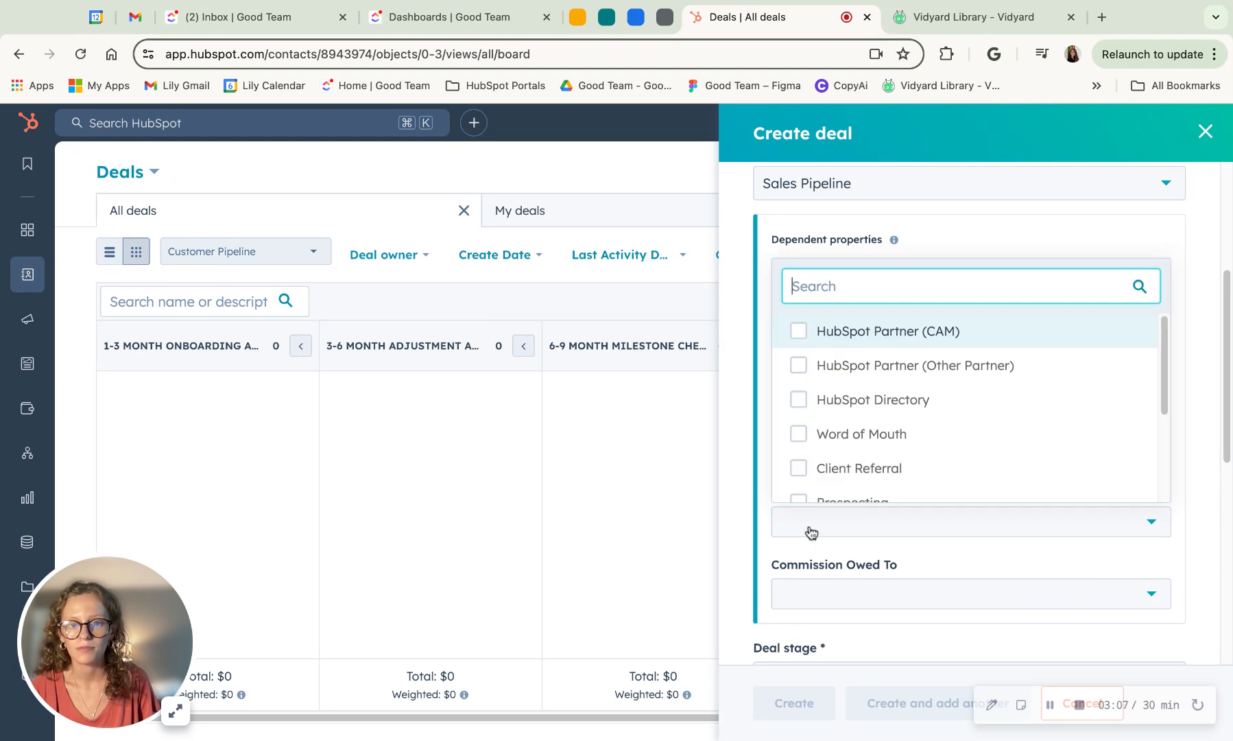
mouse_move(729, 521)
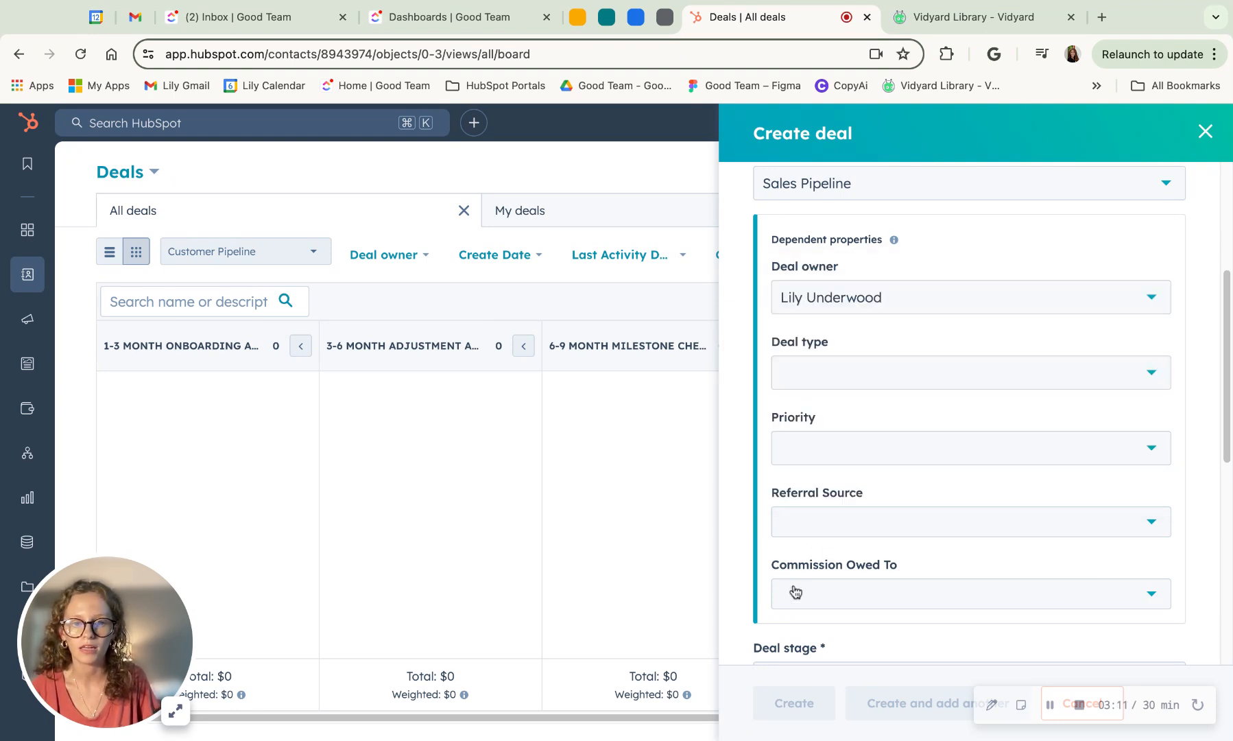
click(969, 371)
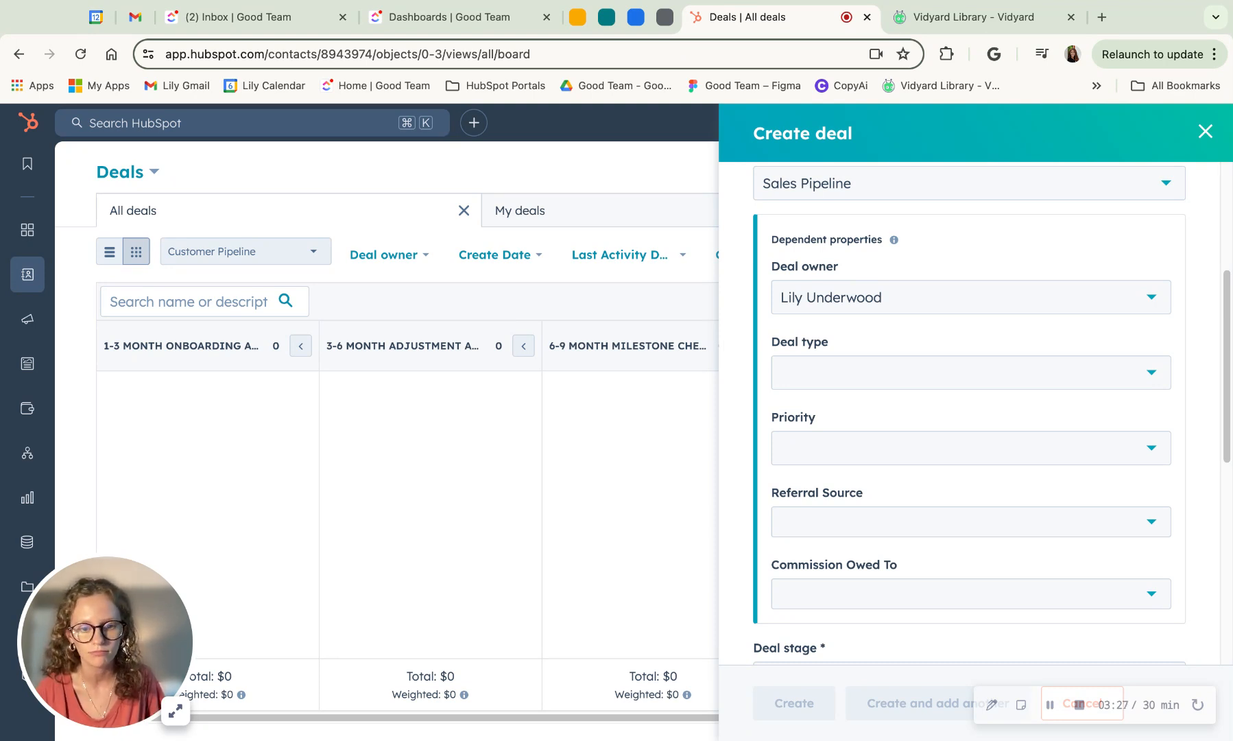
scroll(down, 3)
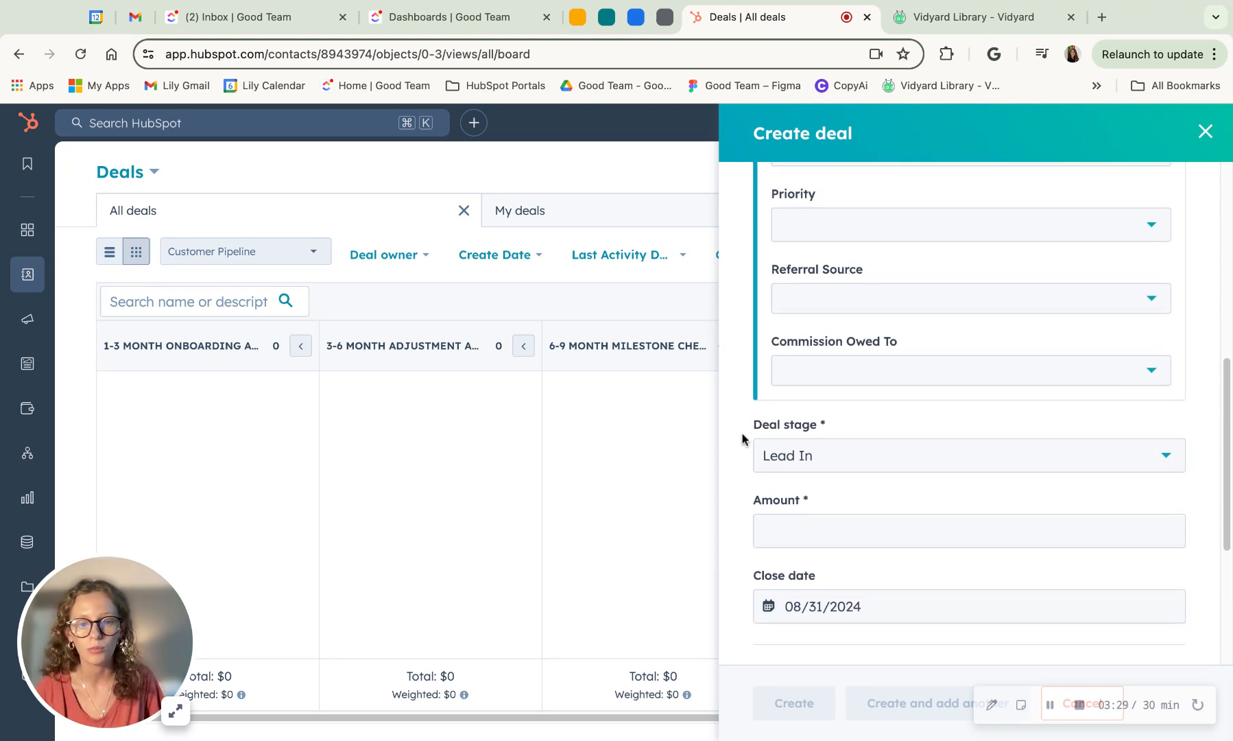
click(967, 455)
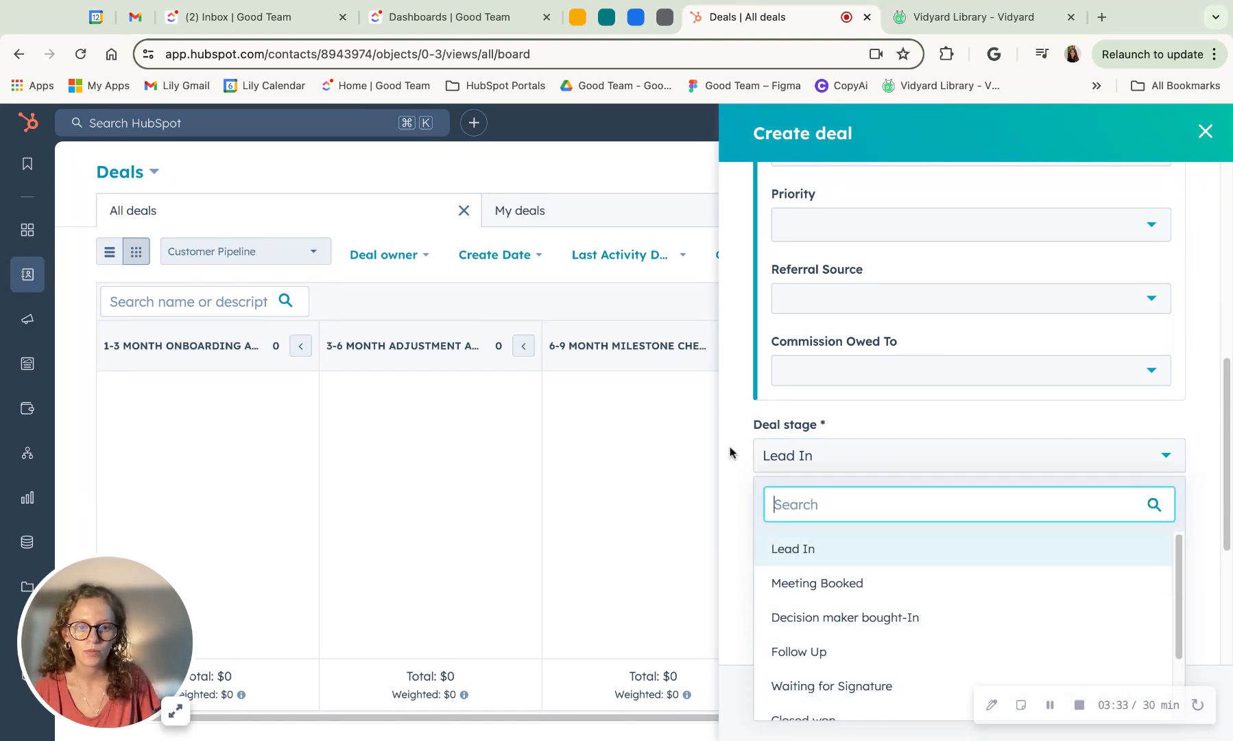
mouse_move(958, 583)
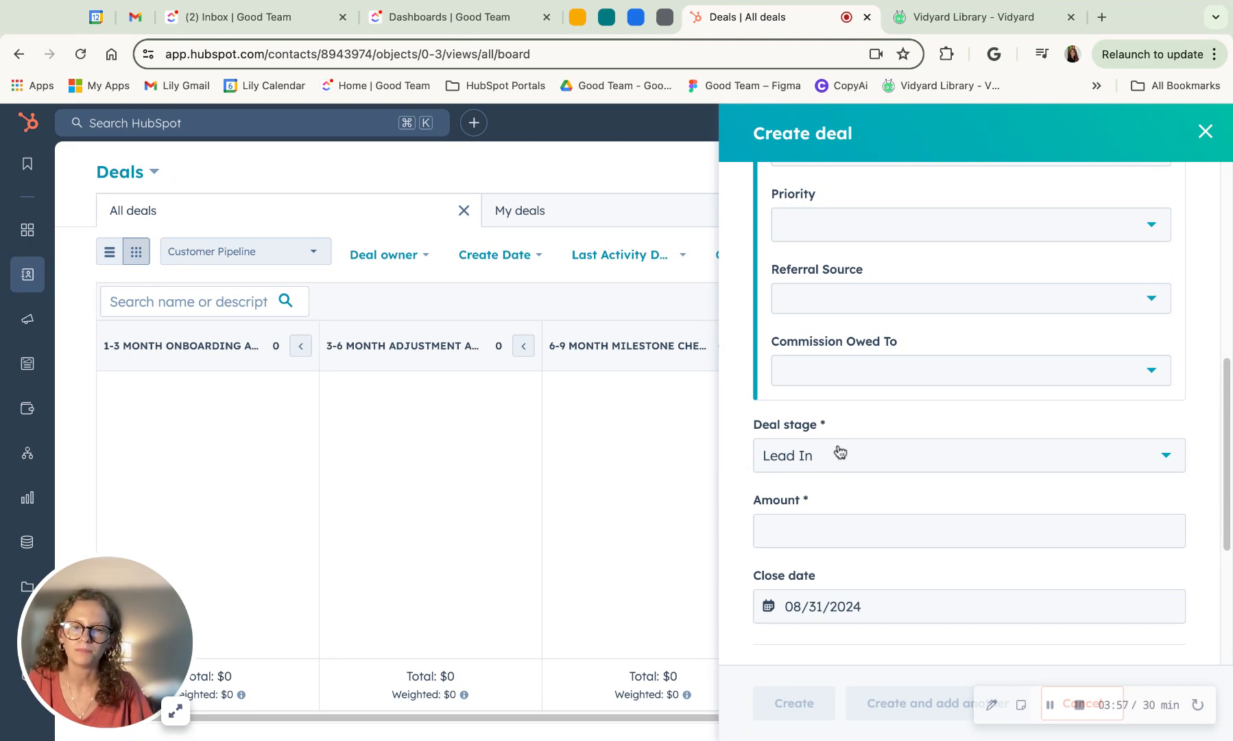
click(968, 454)
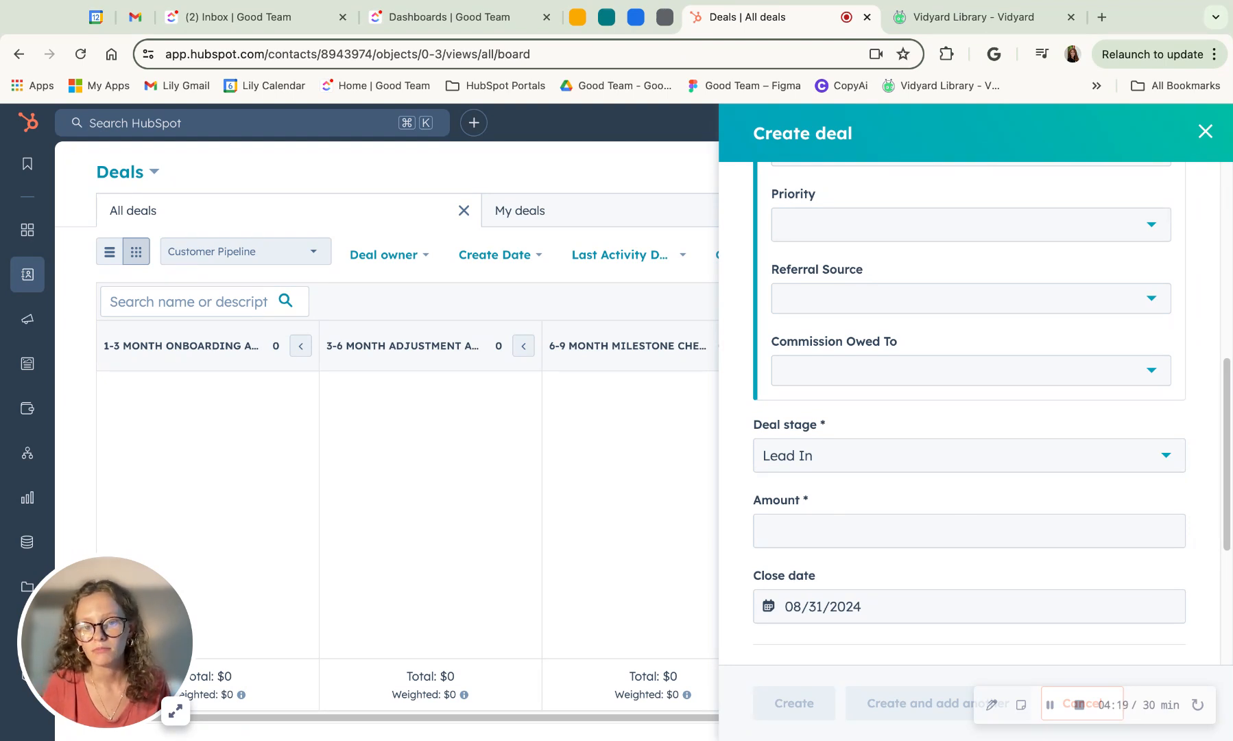
- Enter 1200 as the deal amount, showing $1,200.00
click(967, 530)
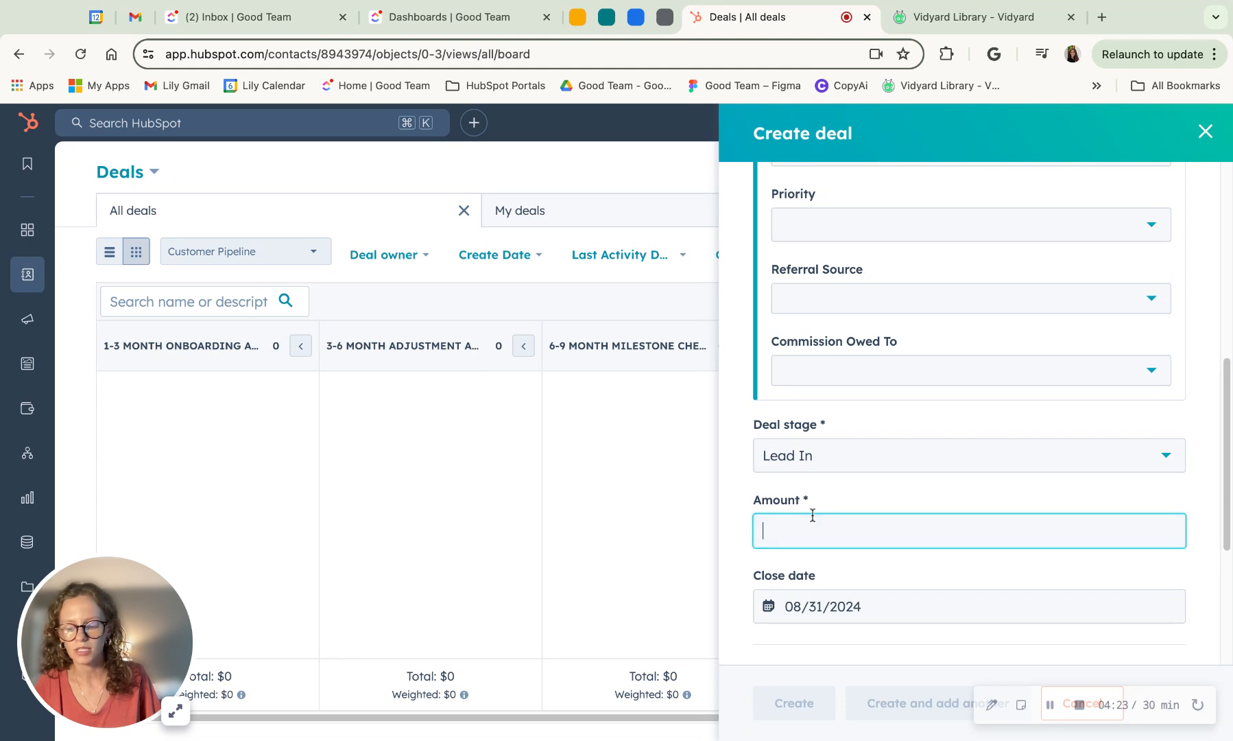
text(1200)
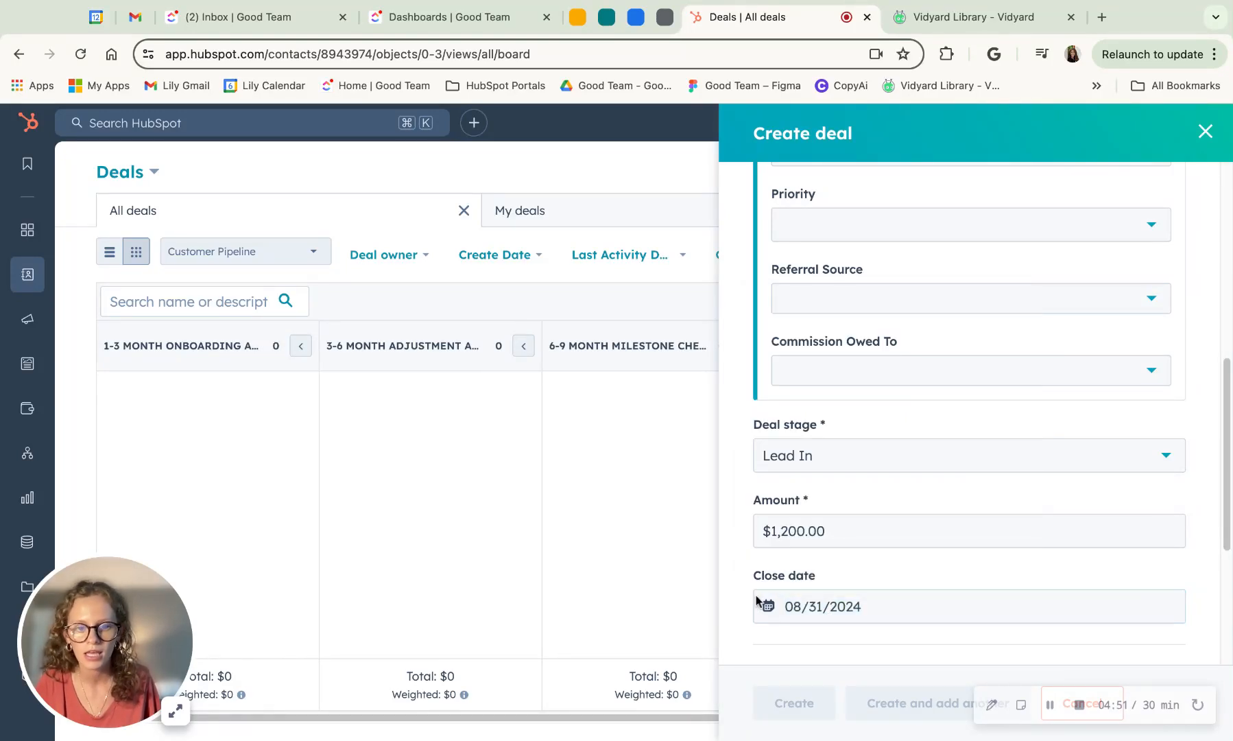
scroll(down, 3)
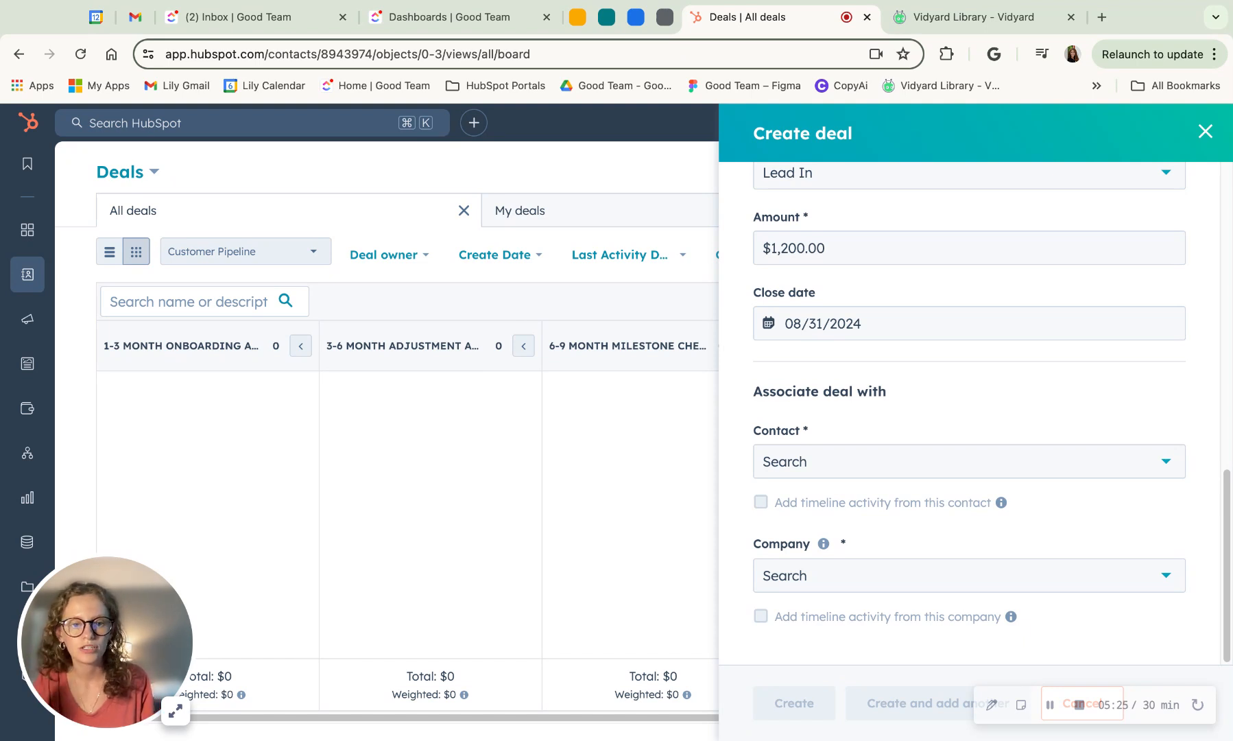
mouse_move(859, 585)
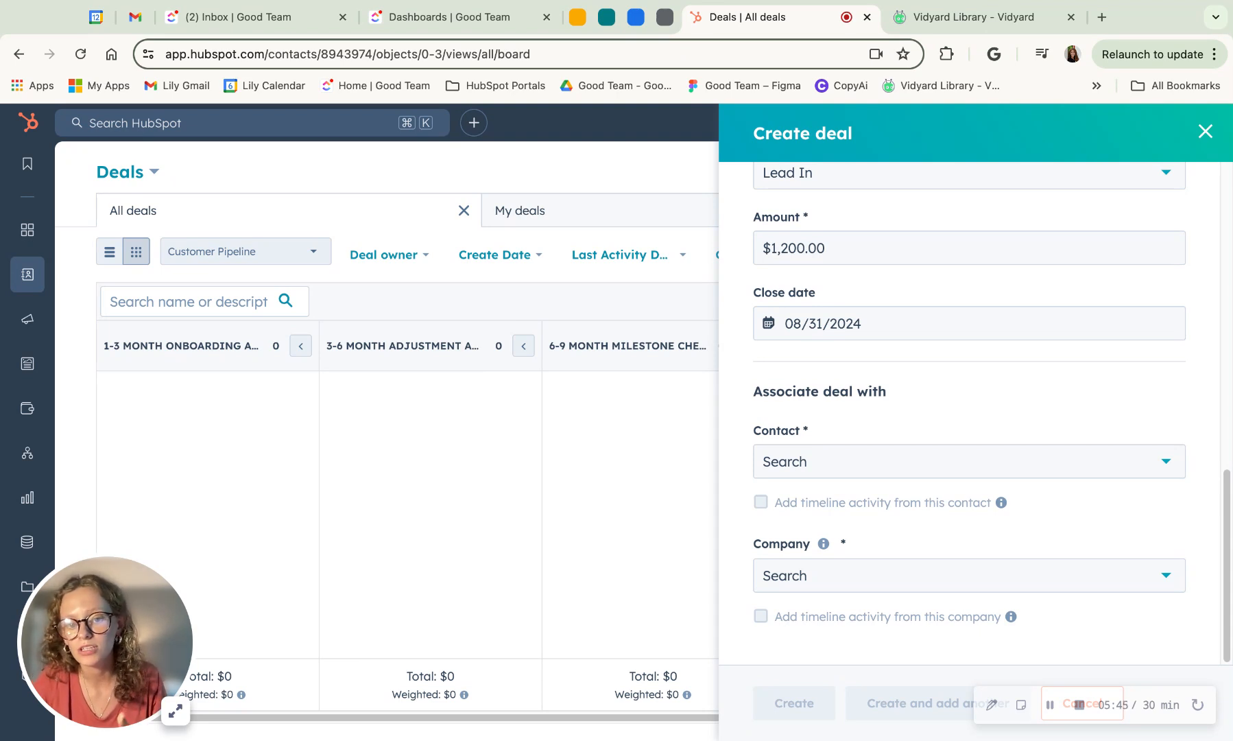
- Search 'lil' to link the contact, then associate the Good Team company
click(964, 461)
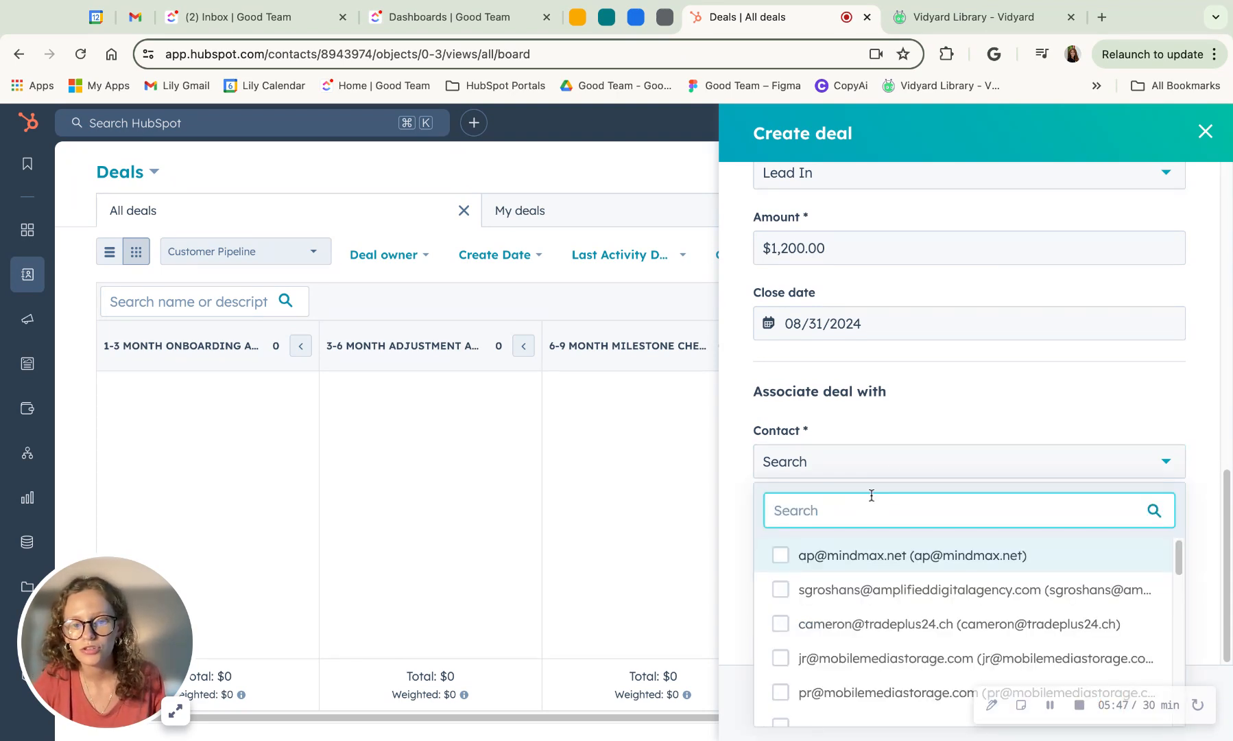
text(sample)
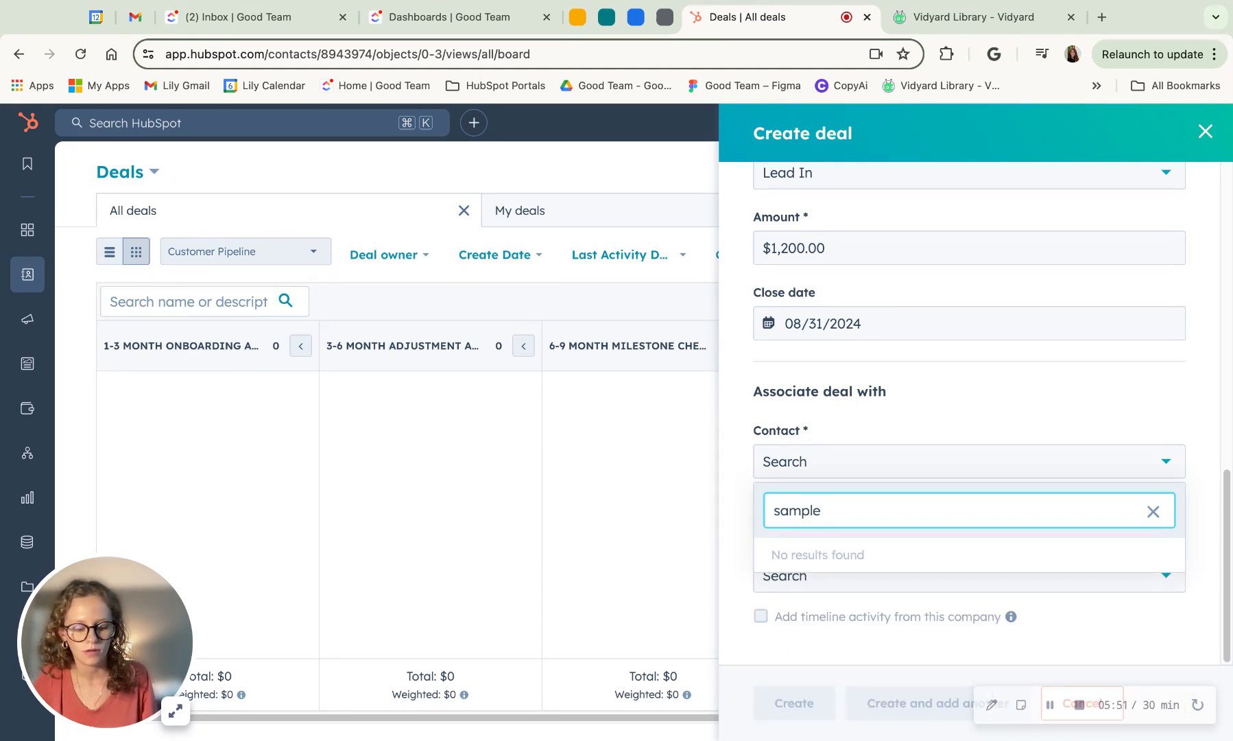
text(lil)
text(good)
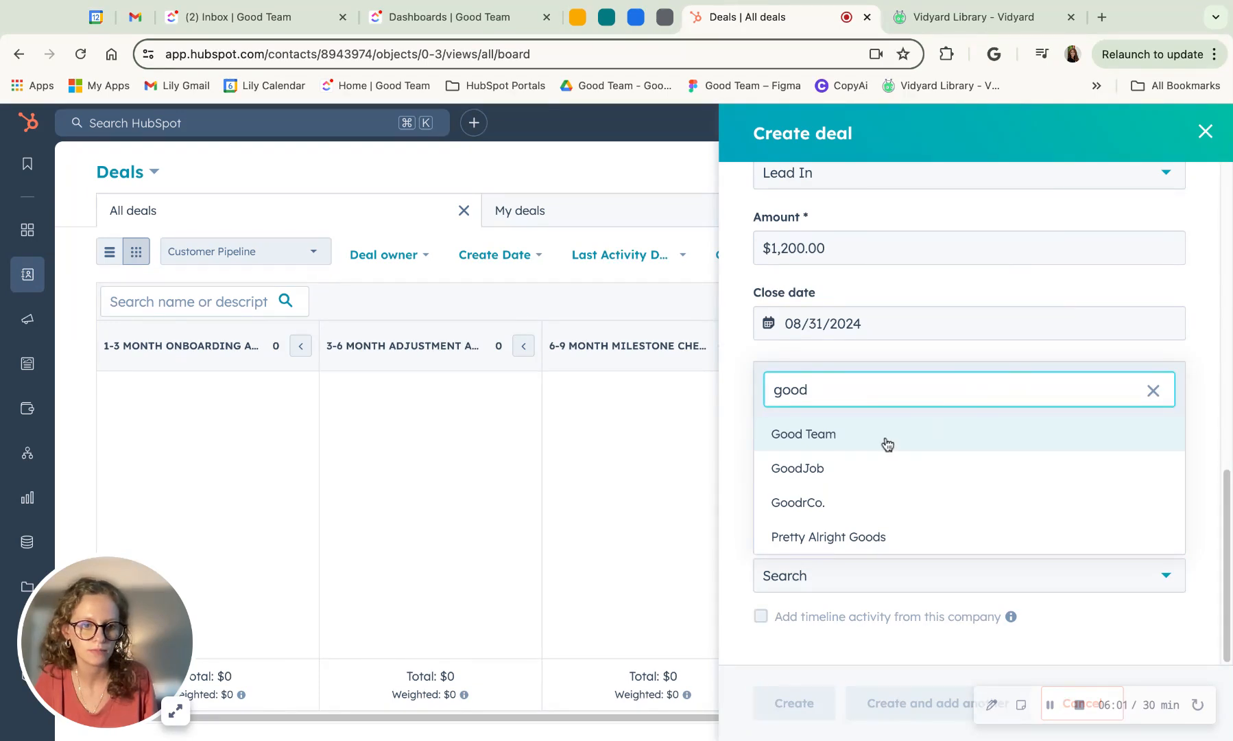
click(803, 433)
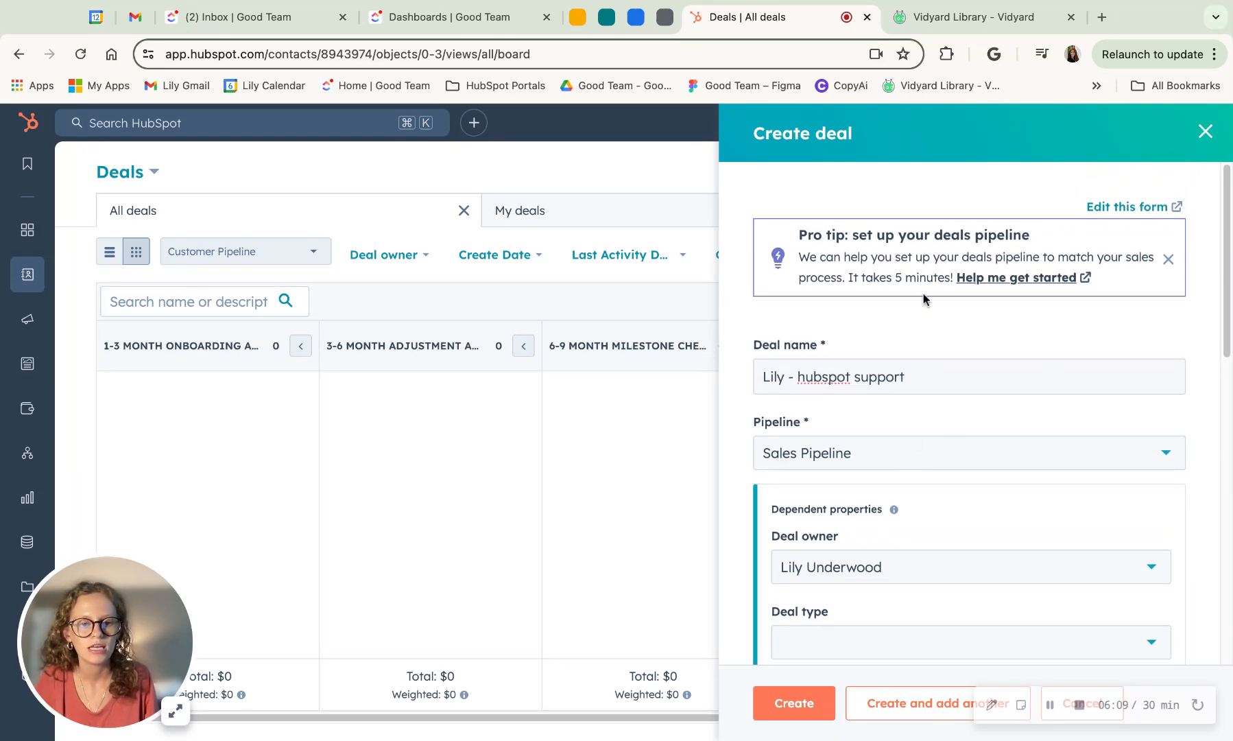
scroll(down, 3)
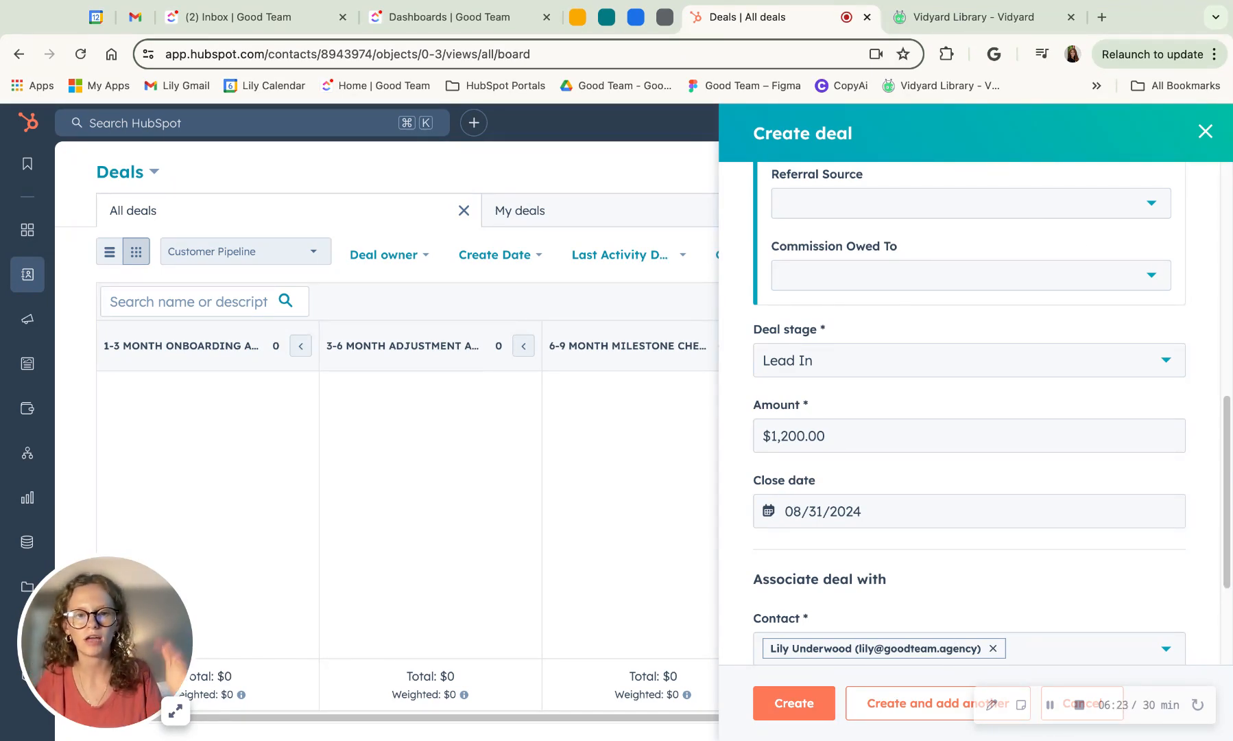
mouse_move(979, 580)
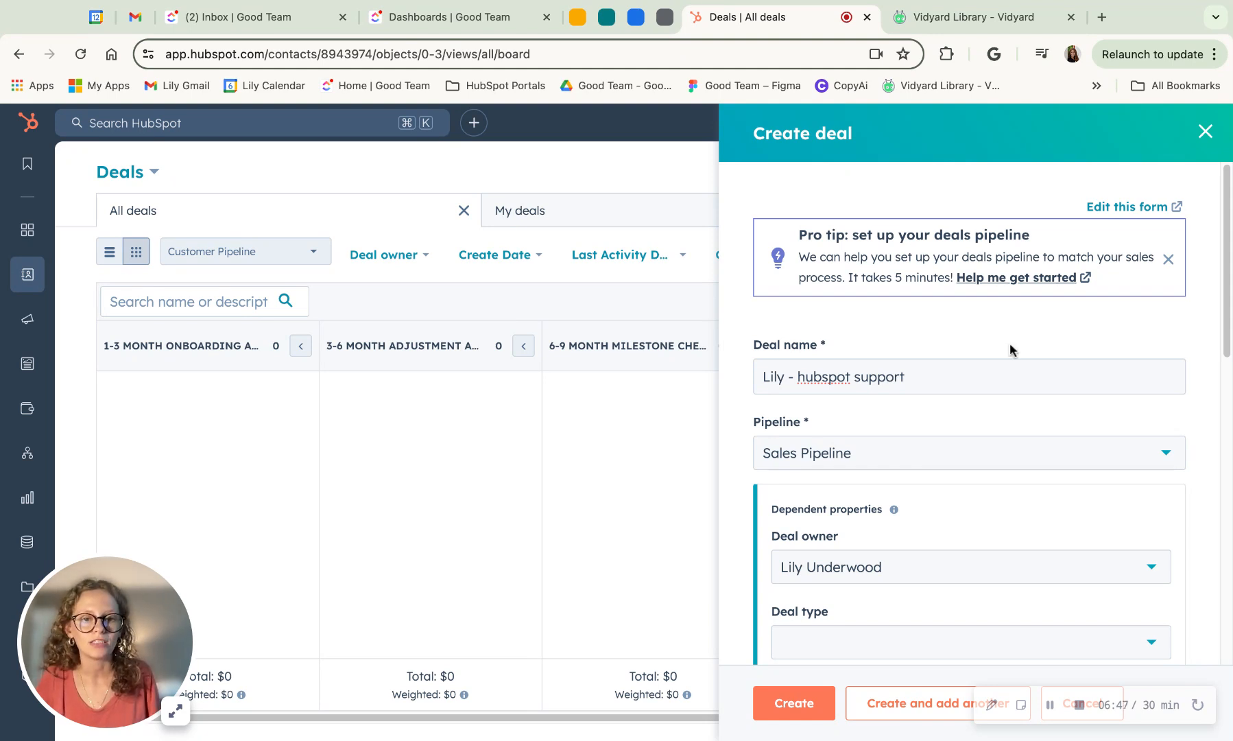
- Close the Create deal panel, returning to the Customer Pipeline board
scroll(down, 3)
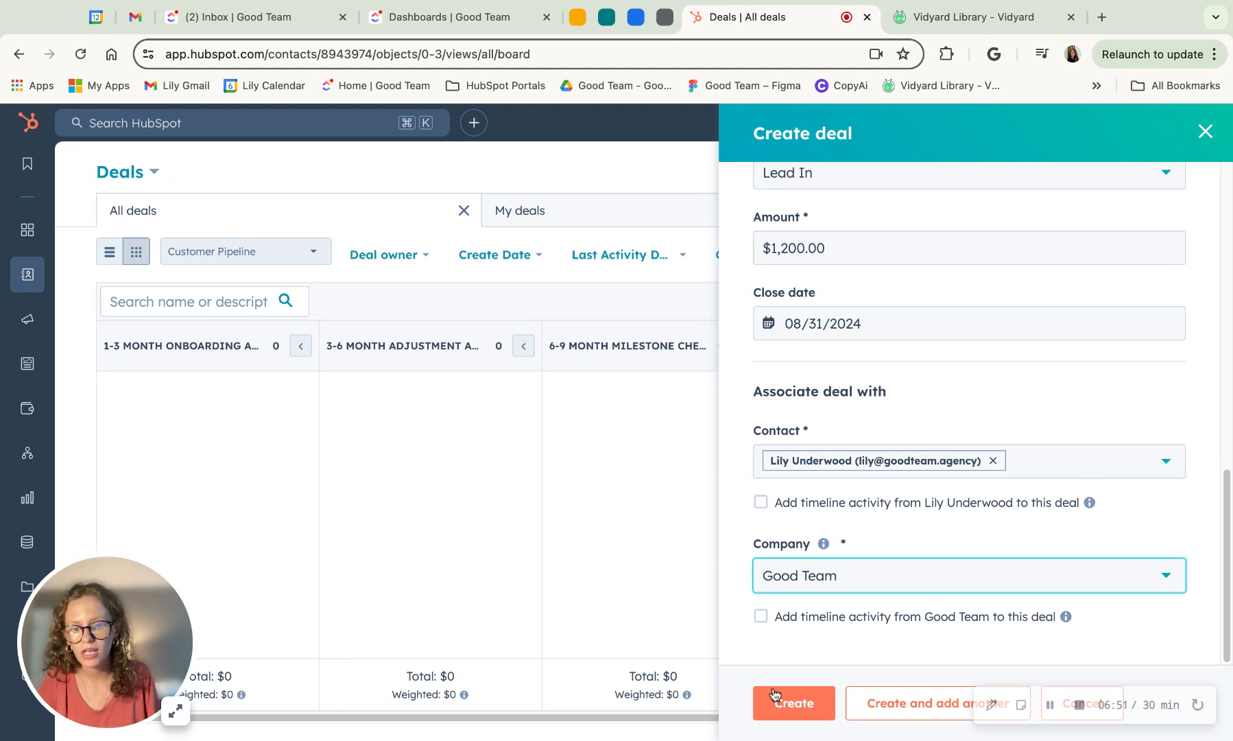
mouse_move(248, 359)
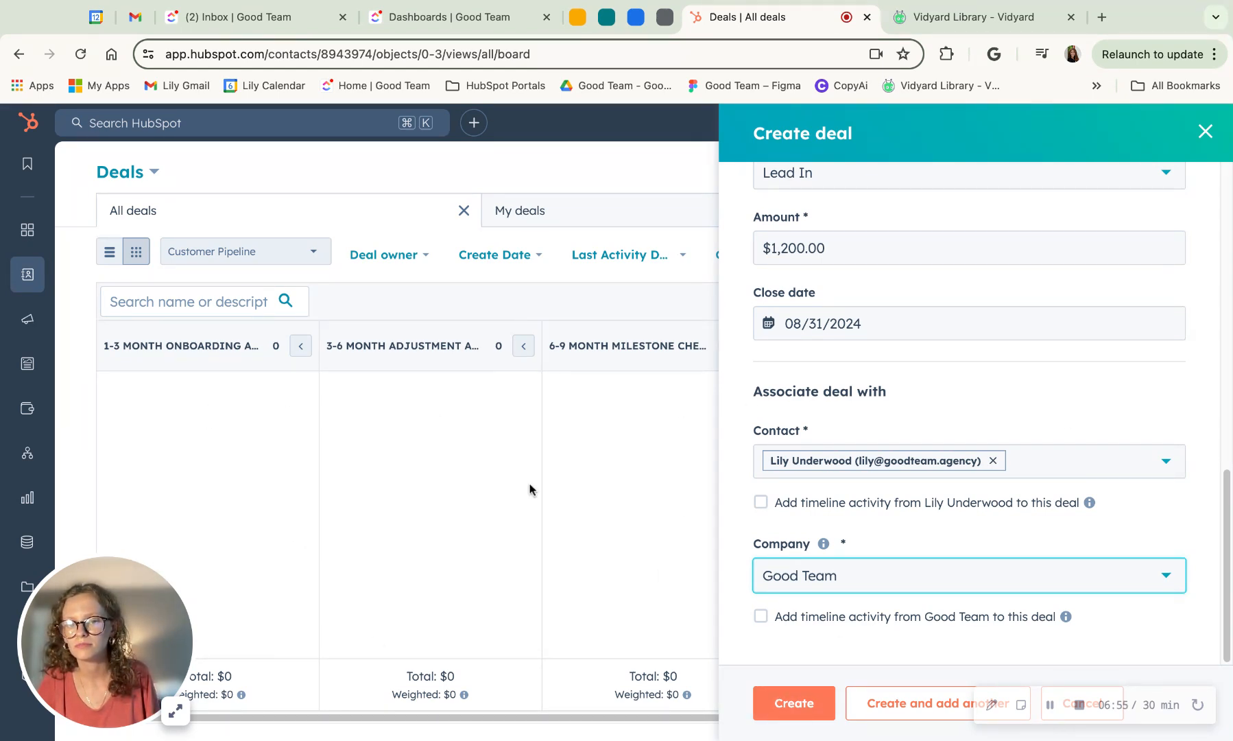
mouse_move(676, 484)
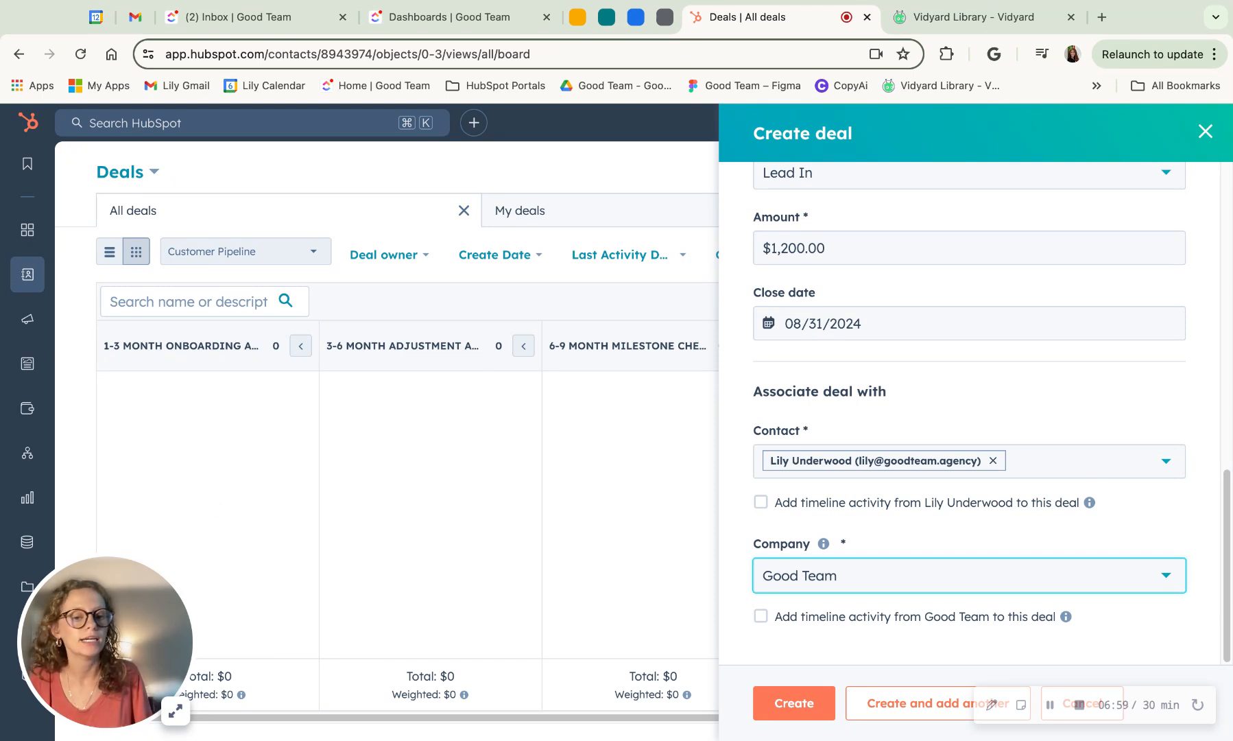
mouse_move(609, 486)
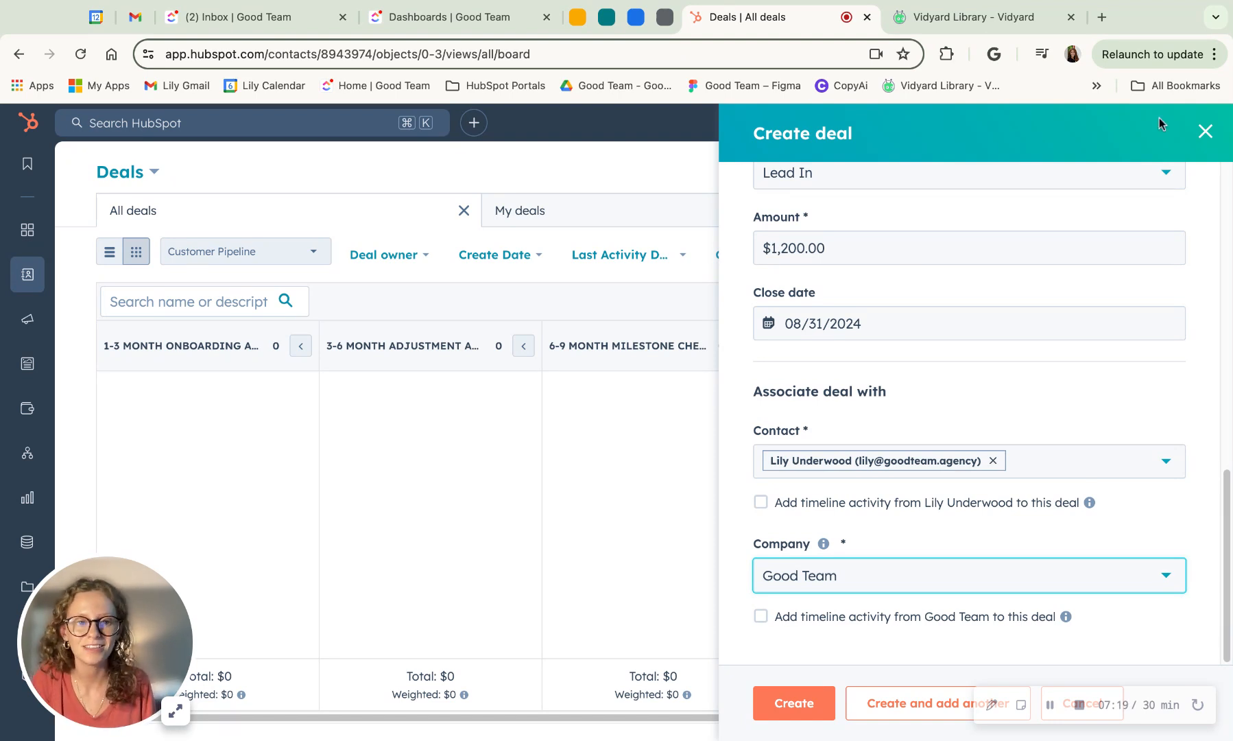
click(1205, 131)
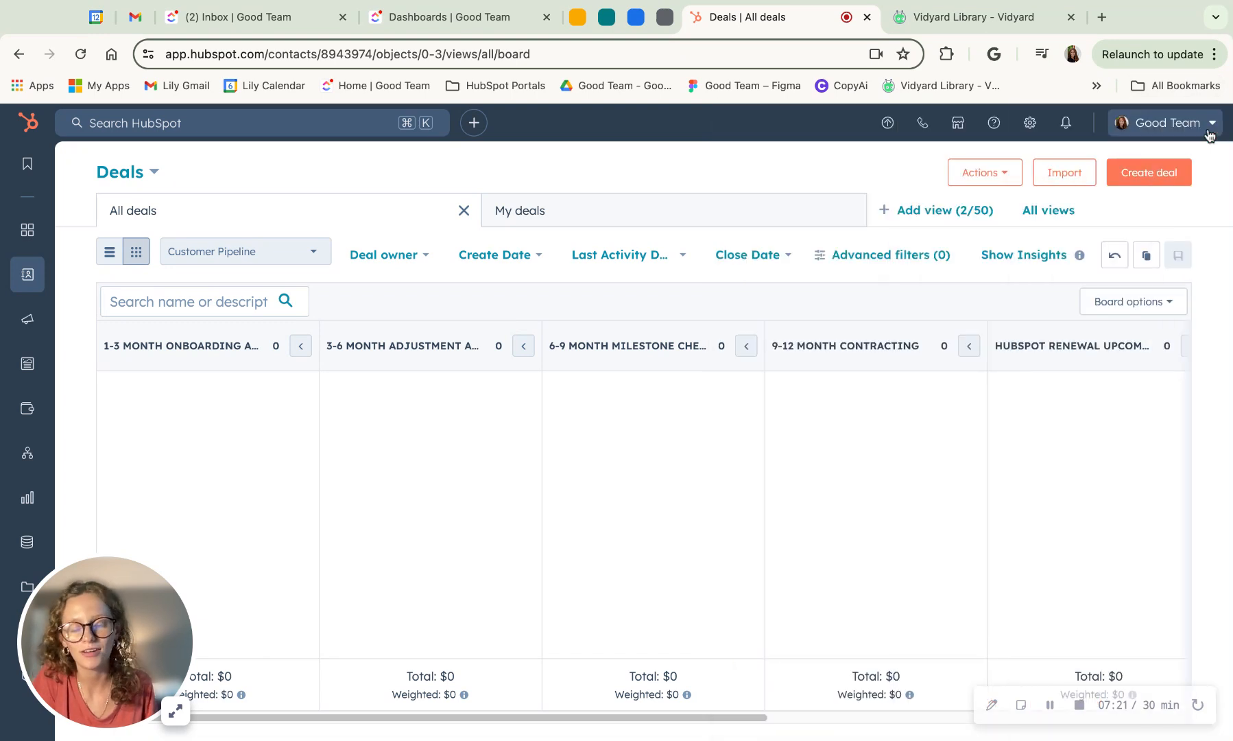